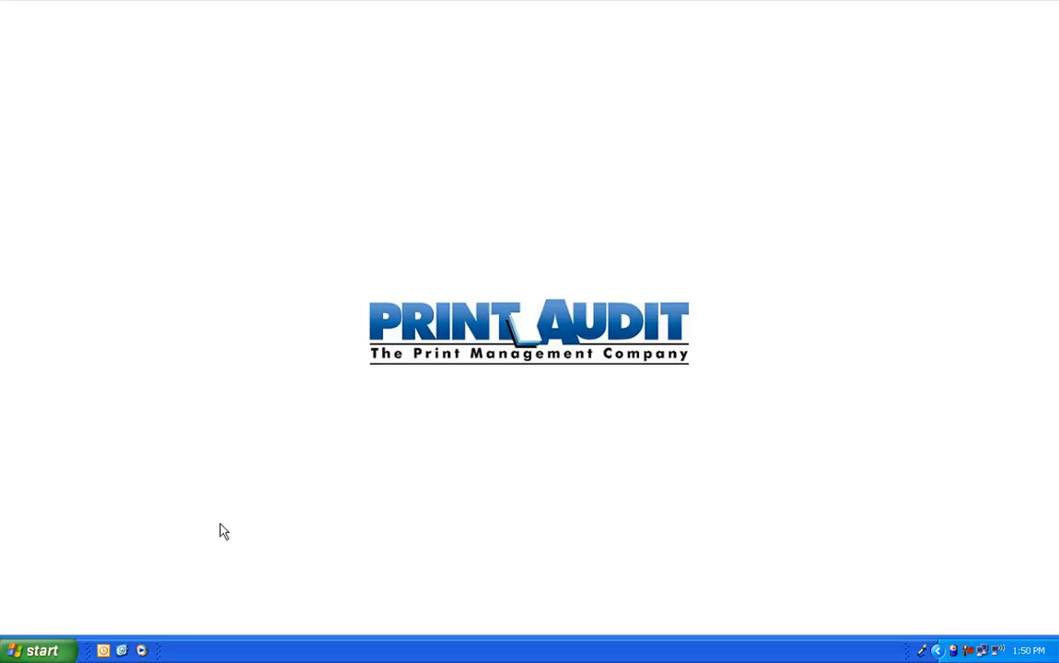
mouse_move(37, 626)
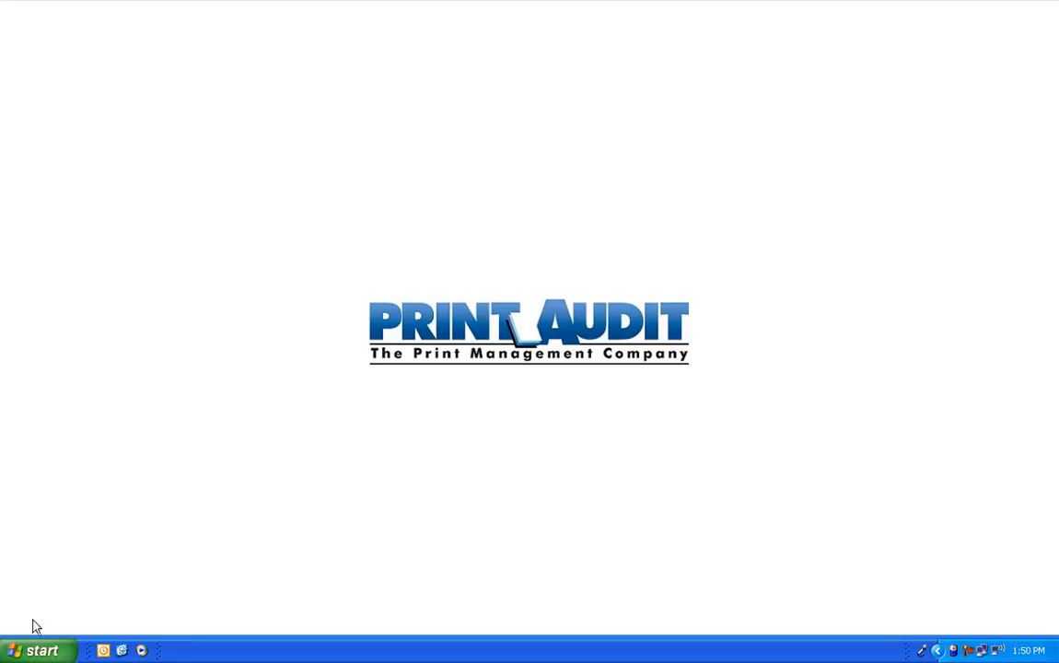
Expand All Programs from the Start menu to reach the Print Audit 6 folder.
click(37, 651)
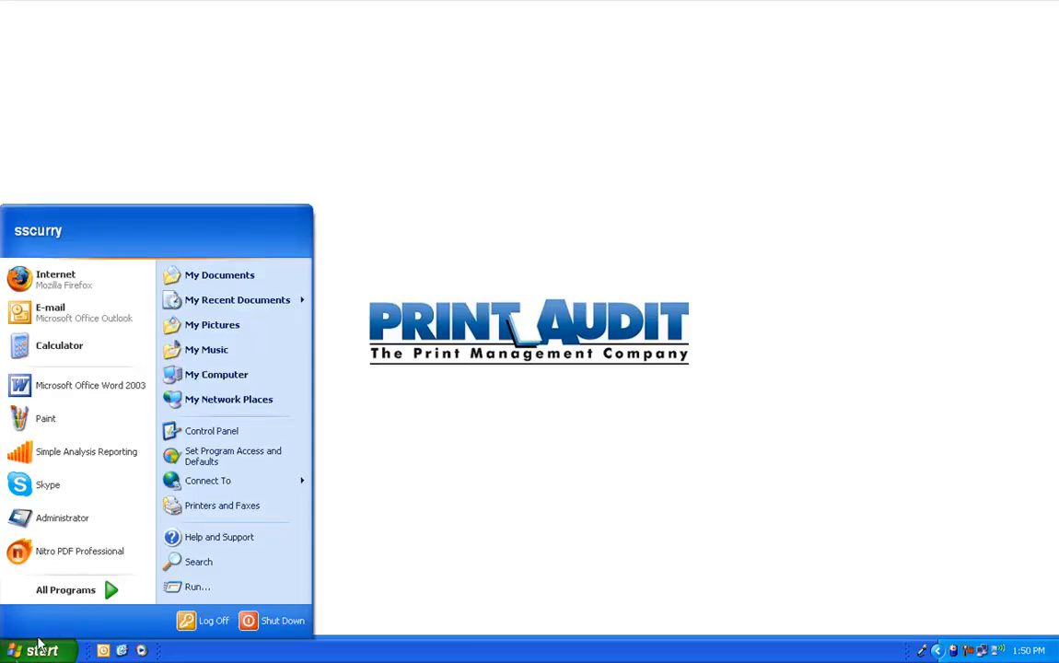
click(65, 589)
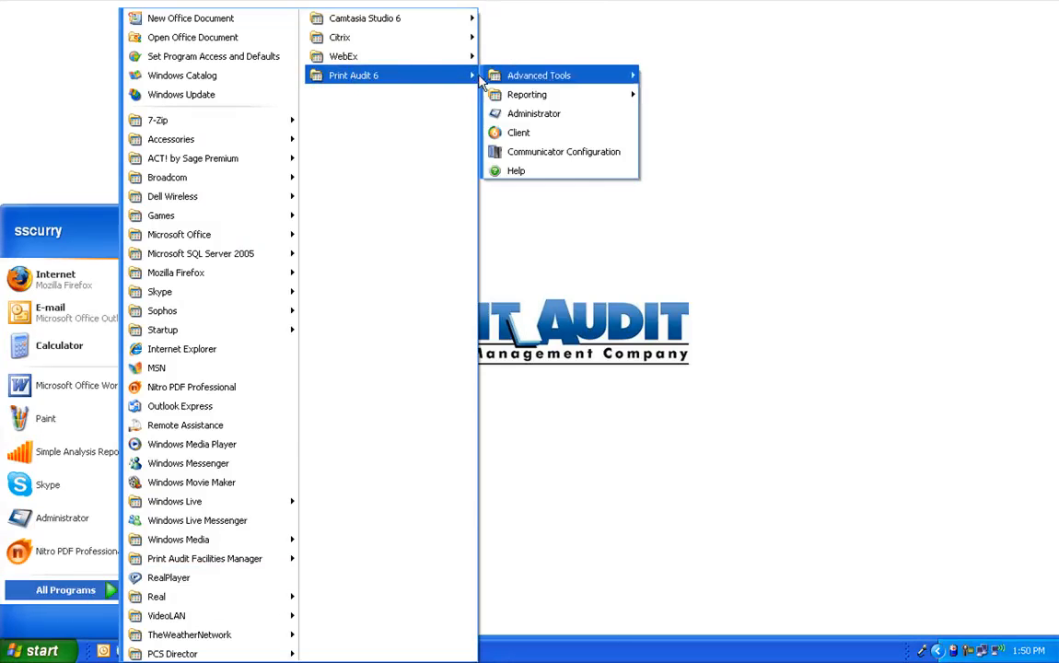
mouse_move(527, 94)
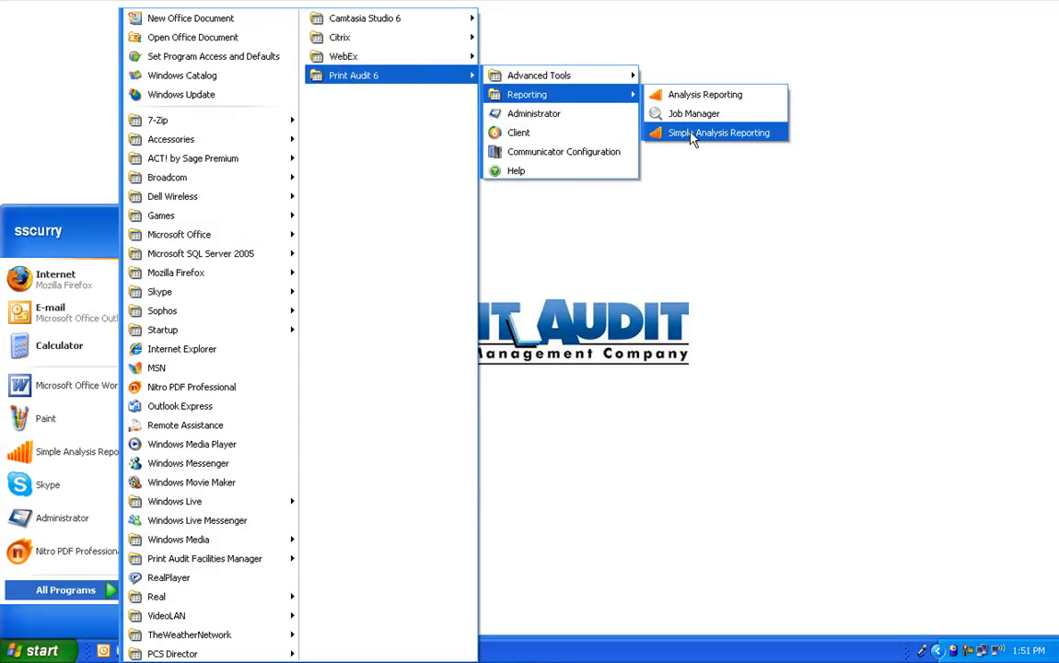
Launch Simple Analysis Reporting and show the Groups menu choices.
click(720, 132)
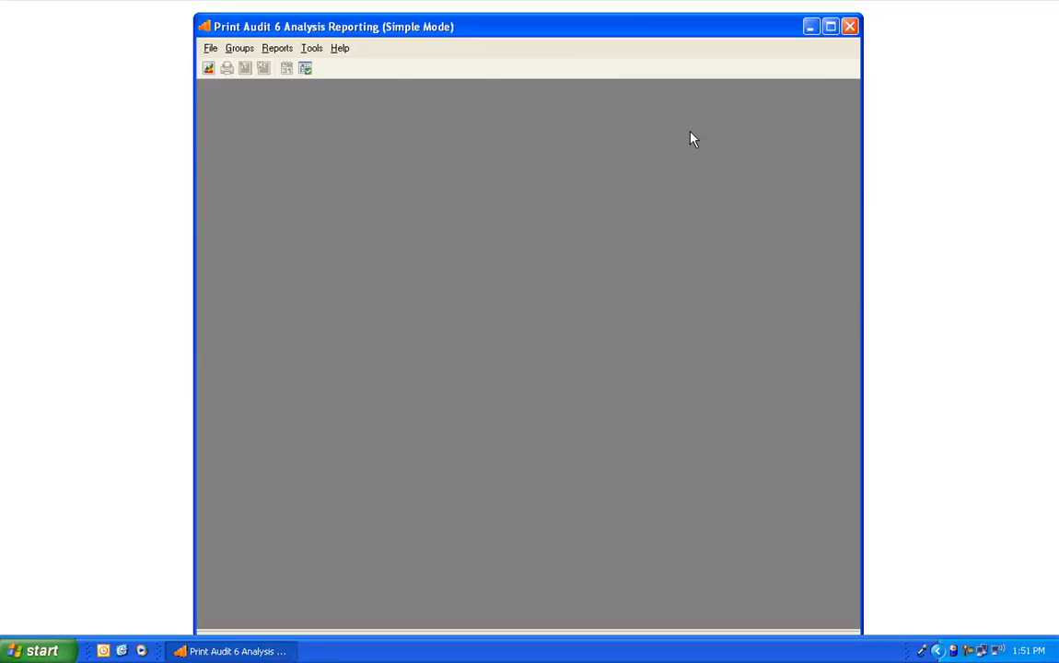
click(239, 48)
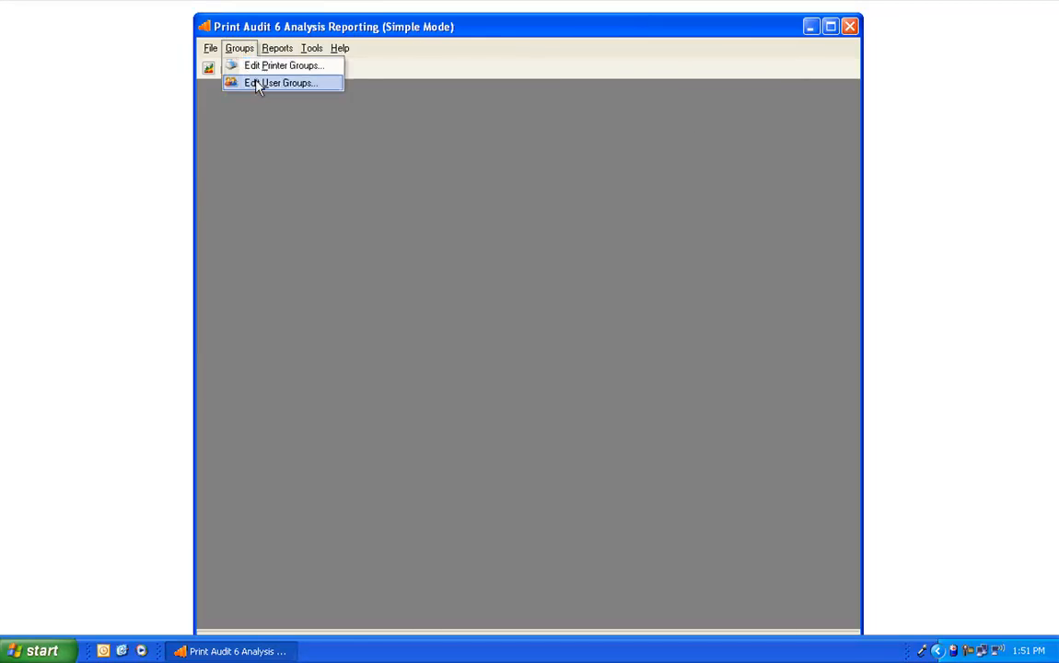
Add a new user group named Marketing and bring up the Find Users list for members.
click(283, 83)
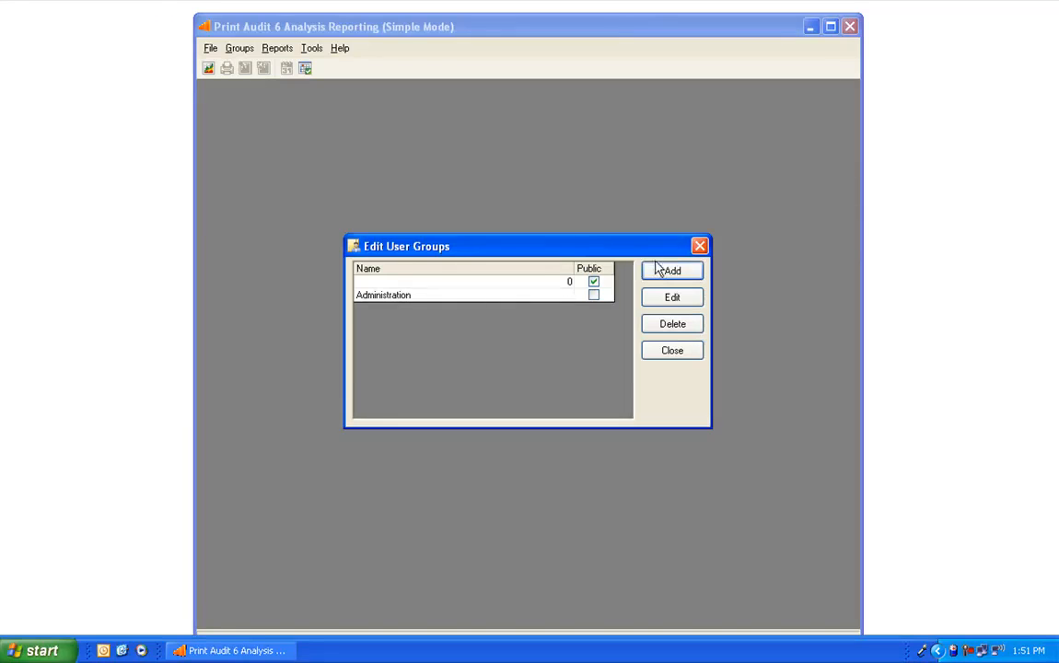
click(672, 270)
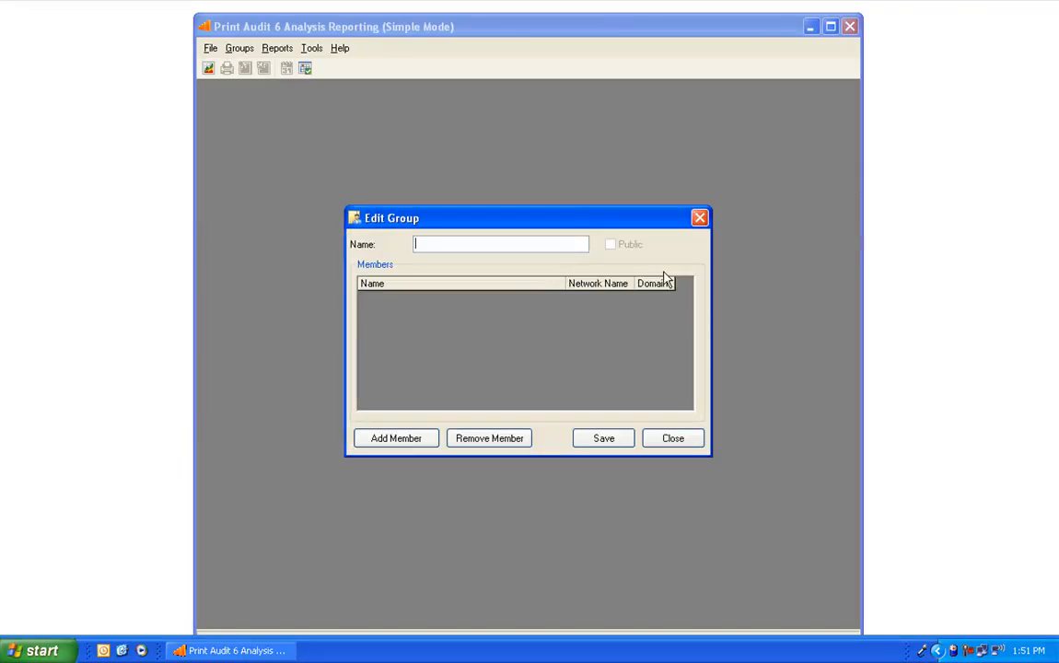
mouse_move(528, 274)
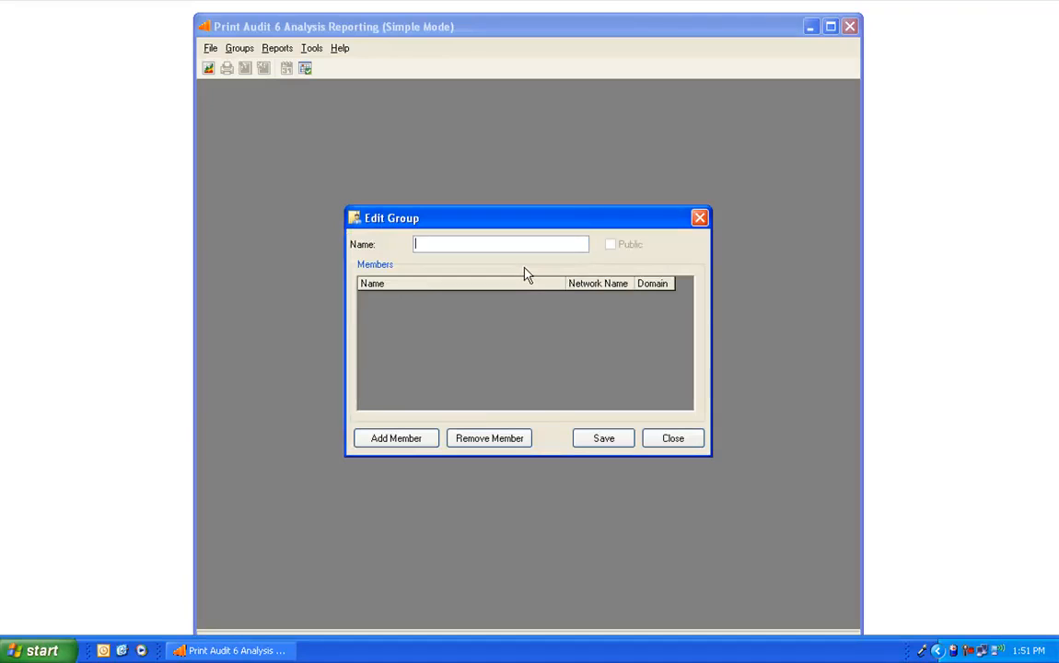
text(Marketing)
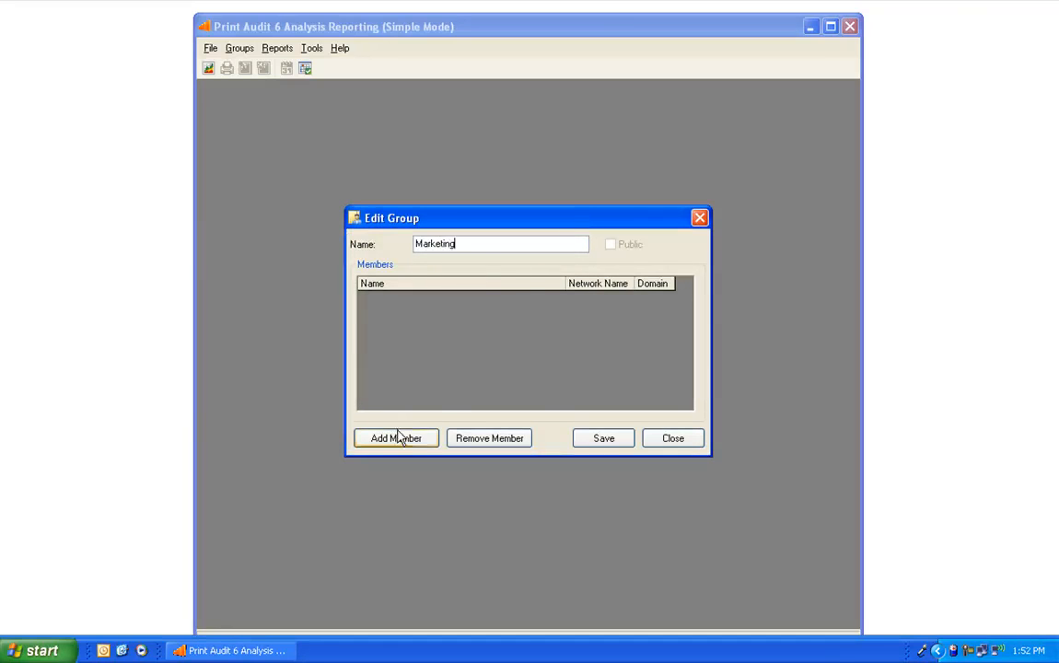
click(395, 437)
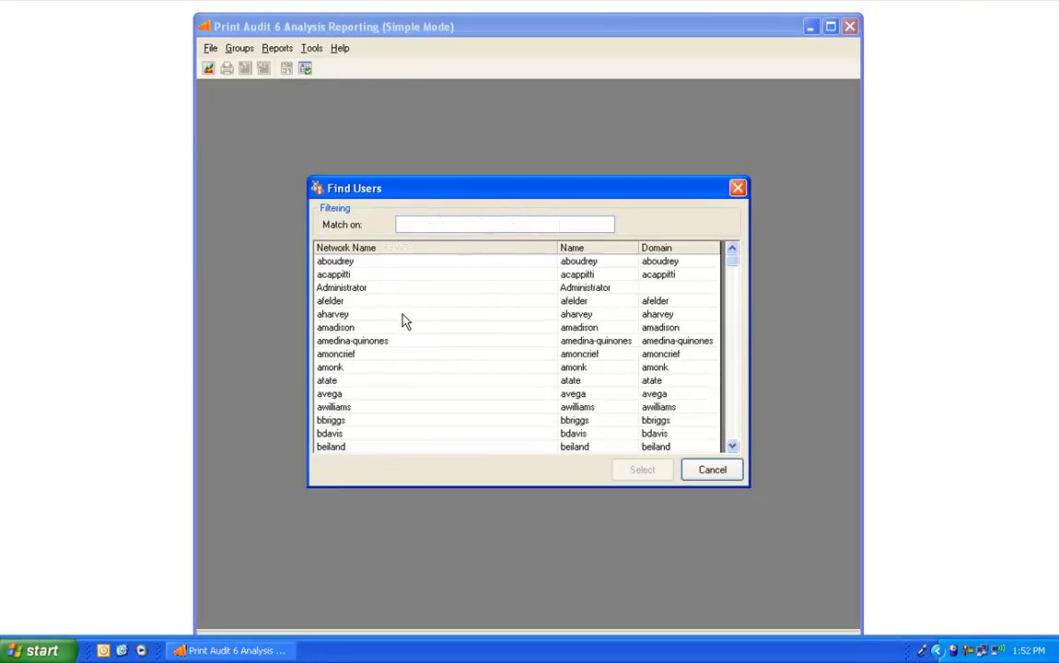
click(352, 340)
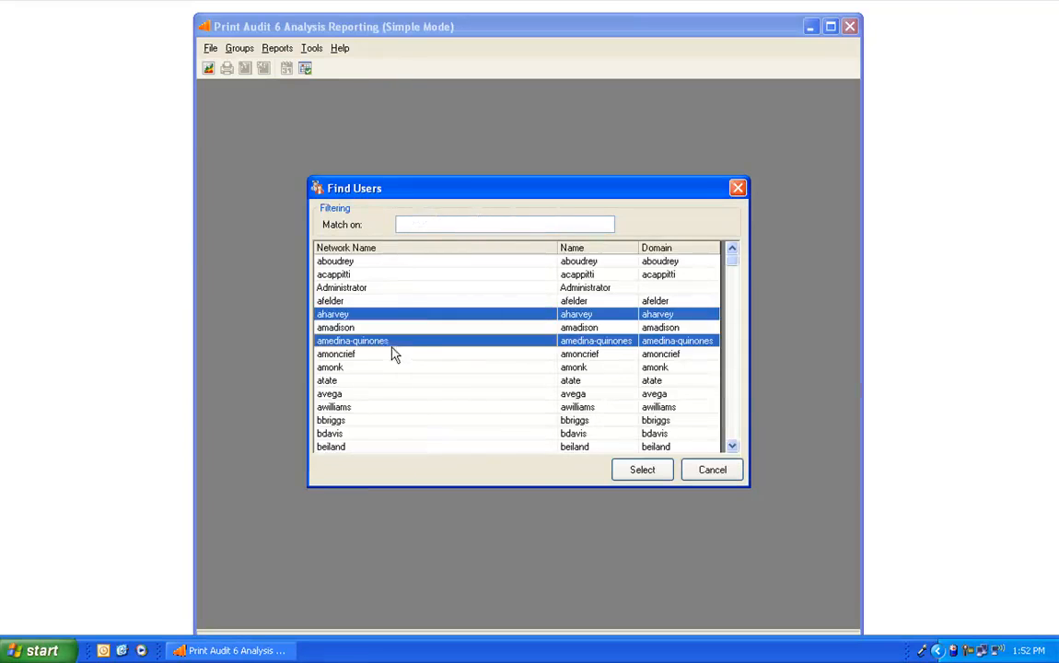
scroll(down, 3)
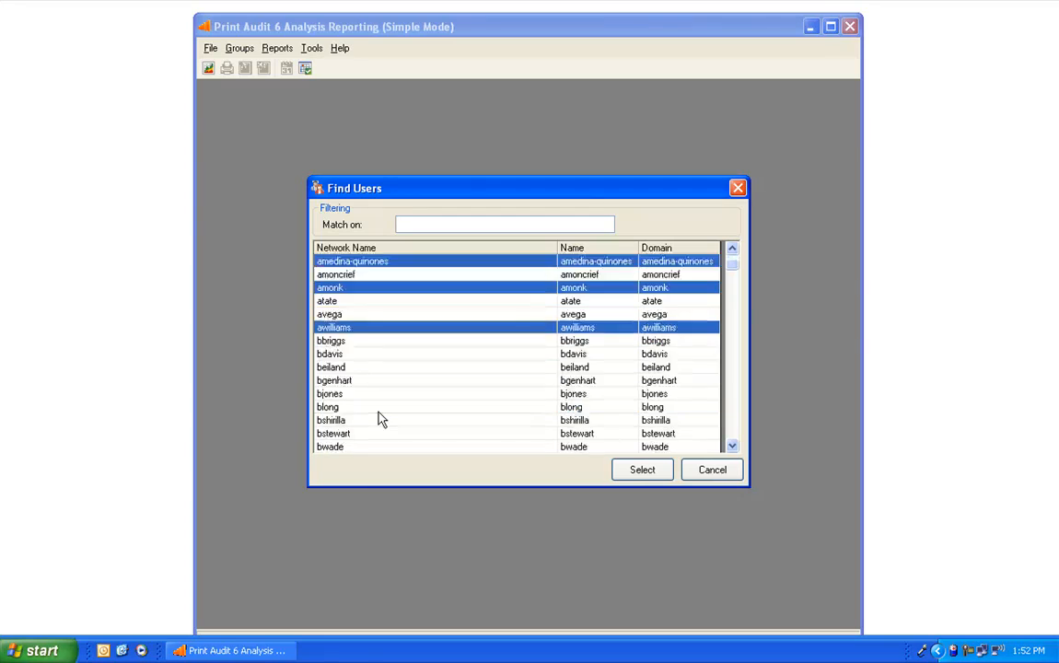
scroll(down, 3)
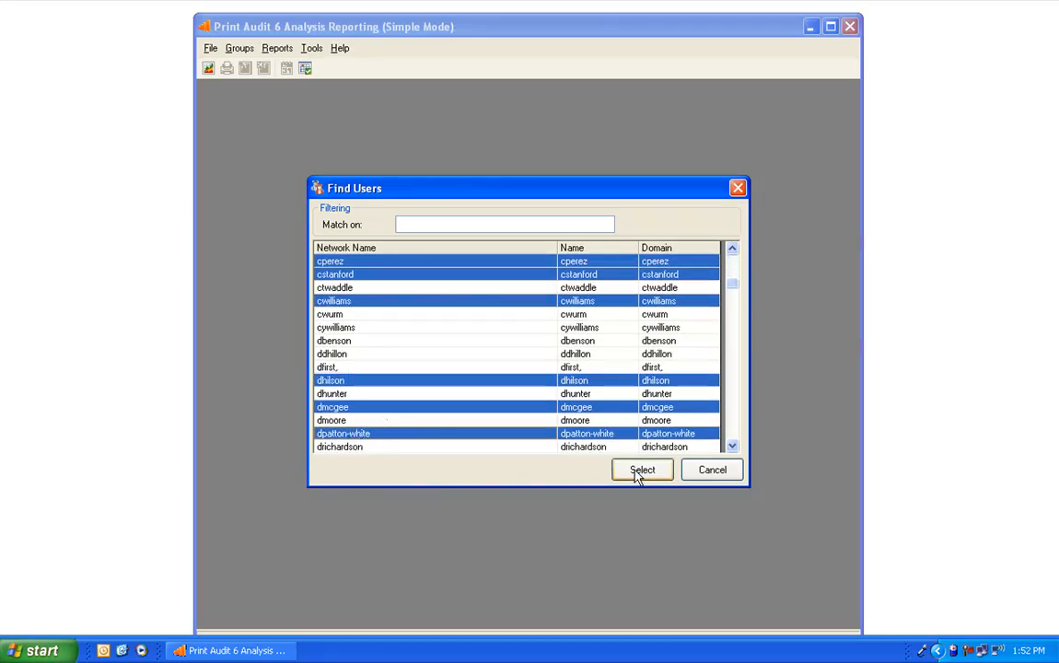
click(642, 470)
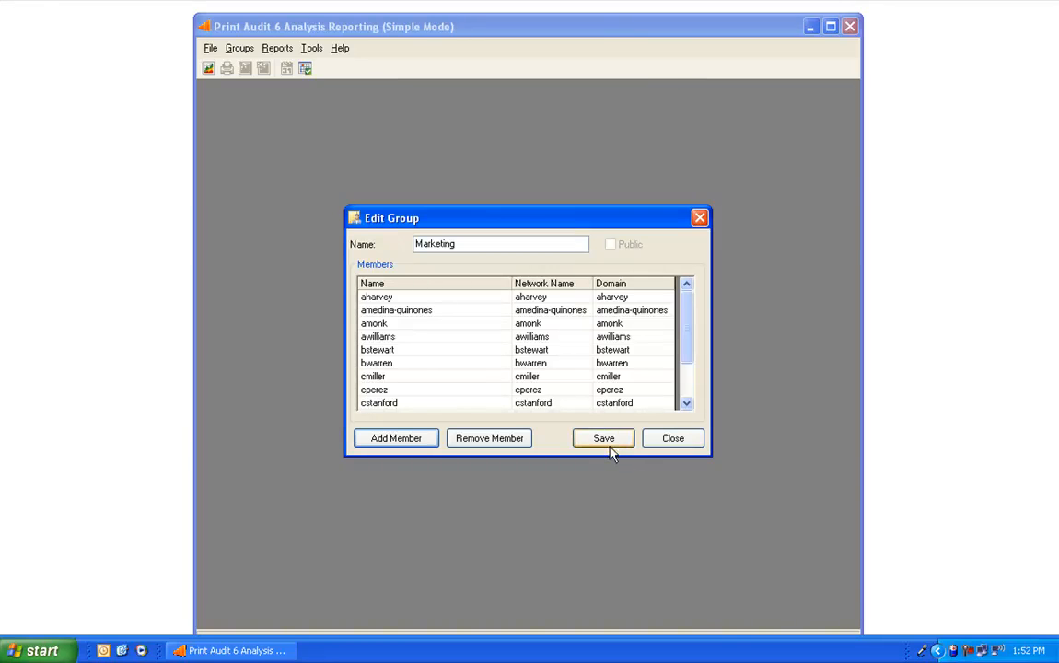
Save the Marketing group alongside Administration and close the user groups editor.
click(603, 437)
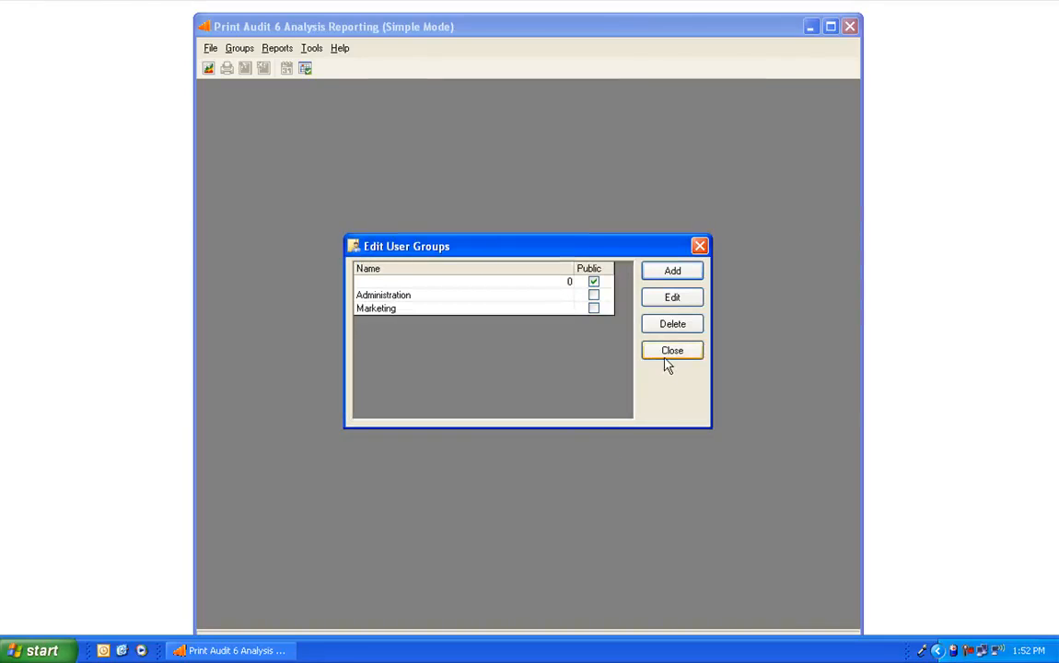
click(673, 350)
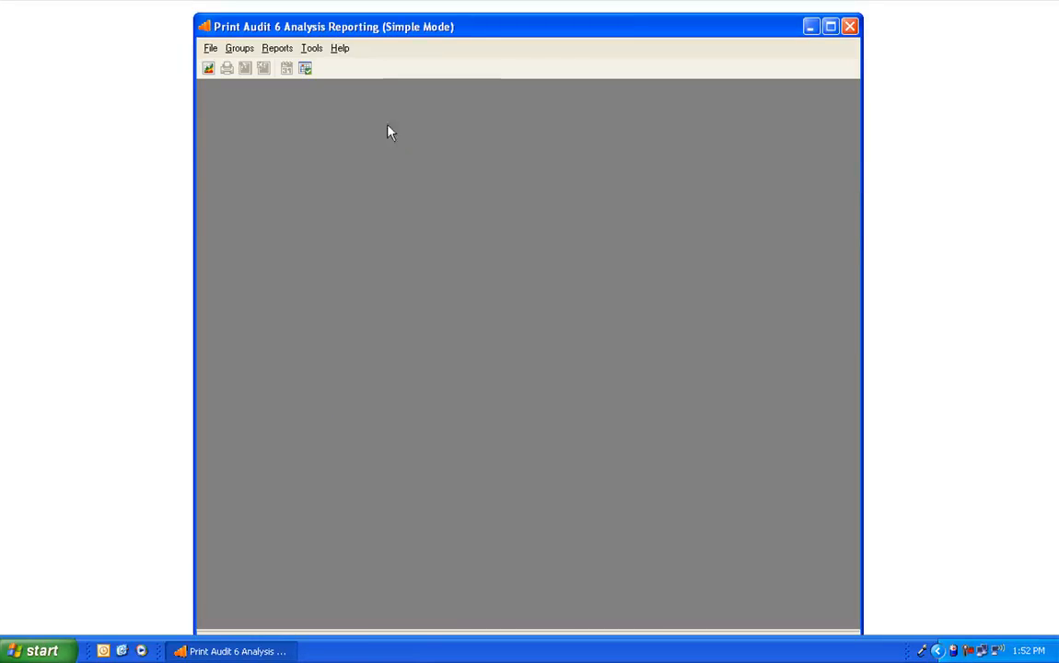
Add a new printer group named 'Black and white' and bring up the printer list for members.
click(240, 48)
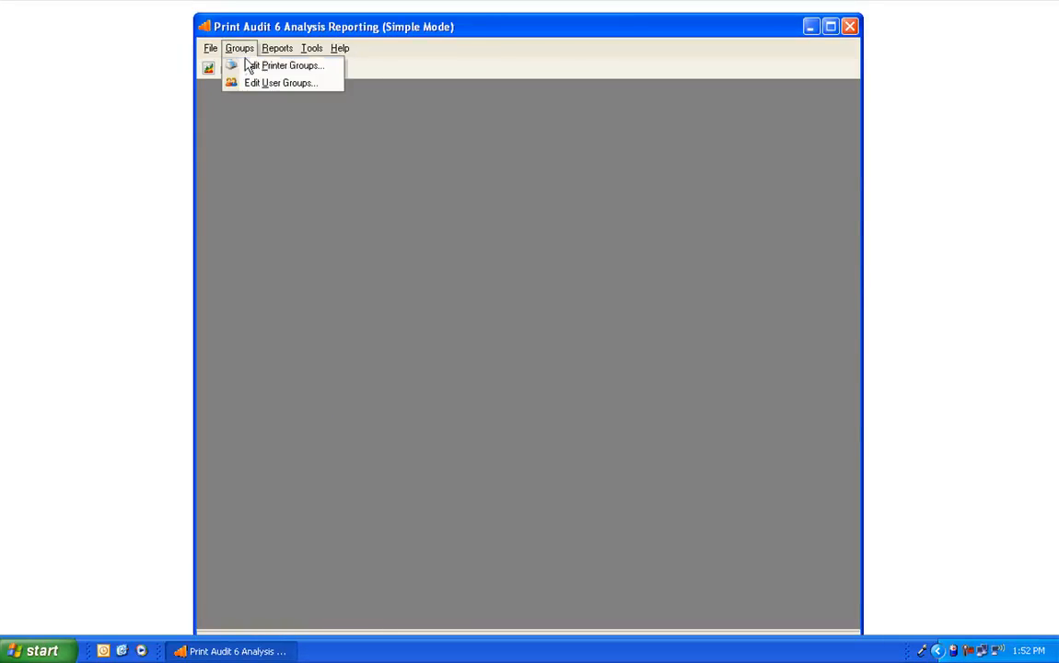
click(289, 66)
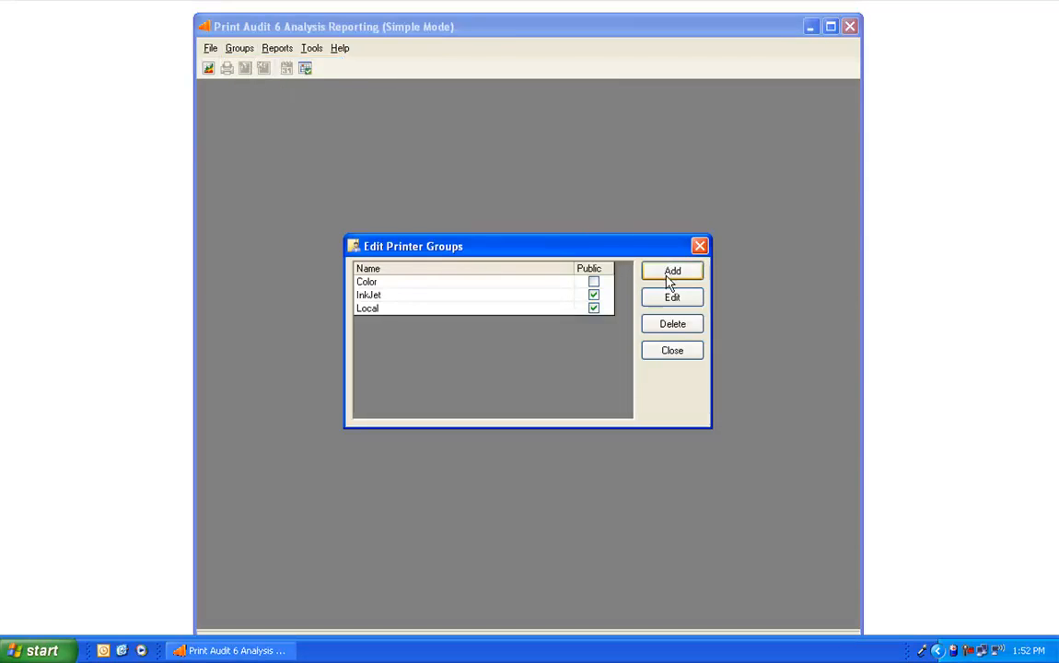
click(673, 270)
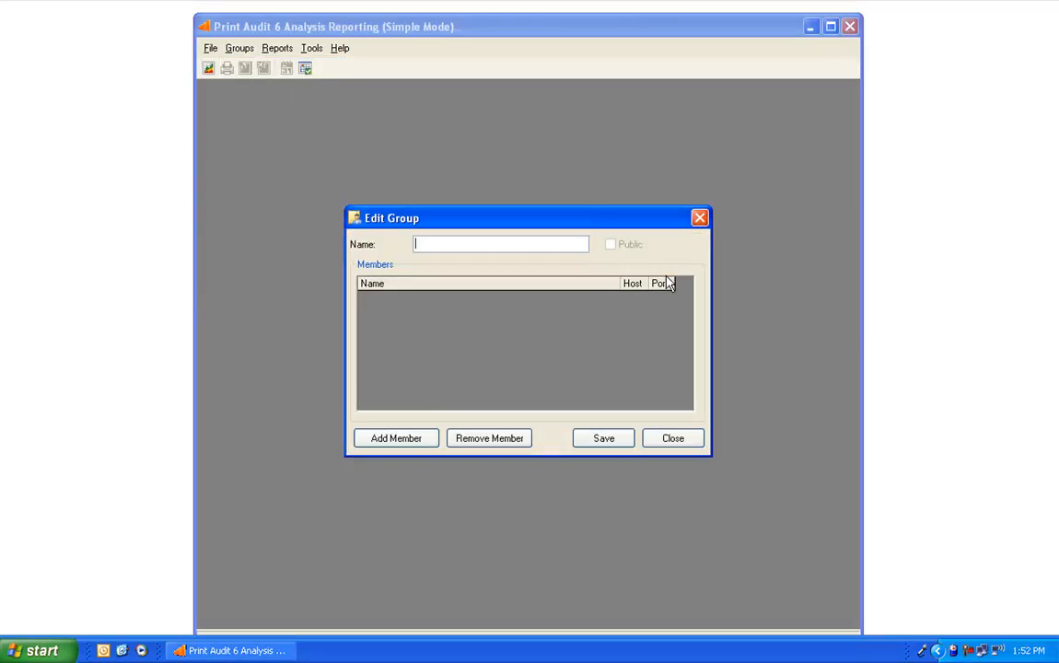
text(B)
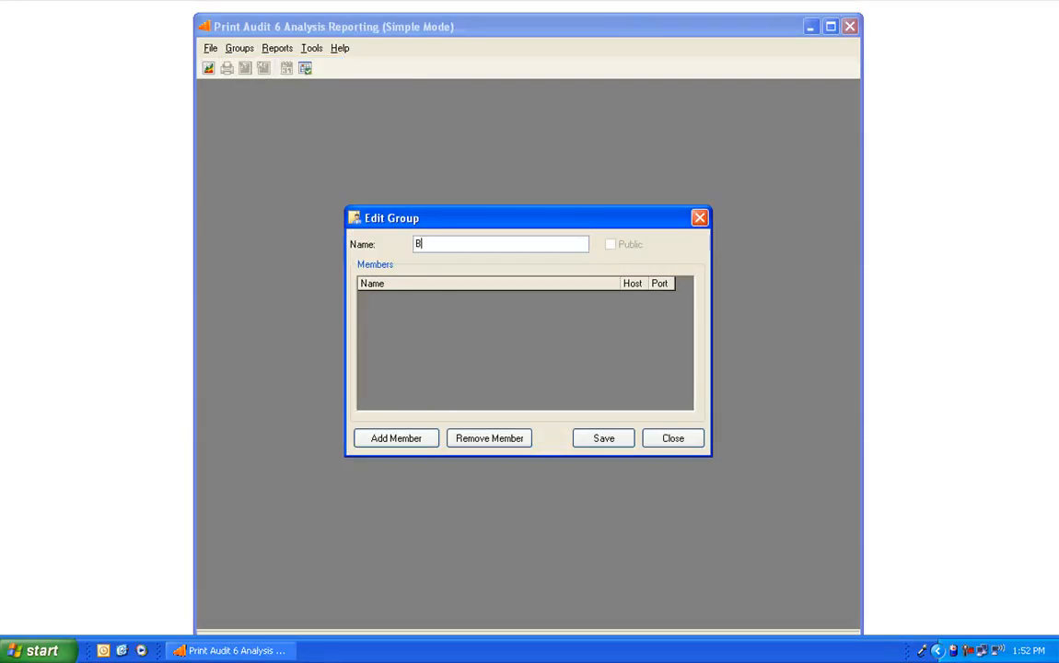
text(lack and white)
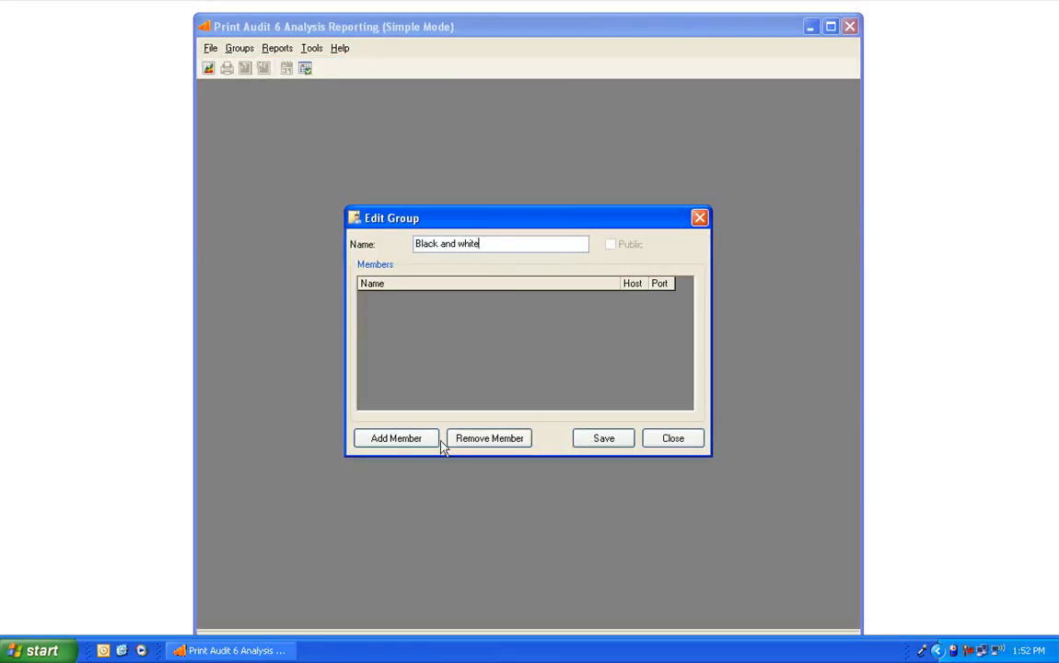
click(396, 438)
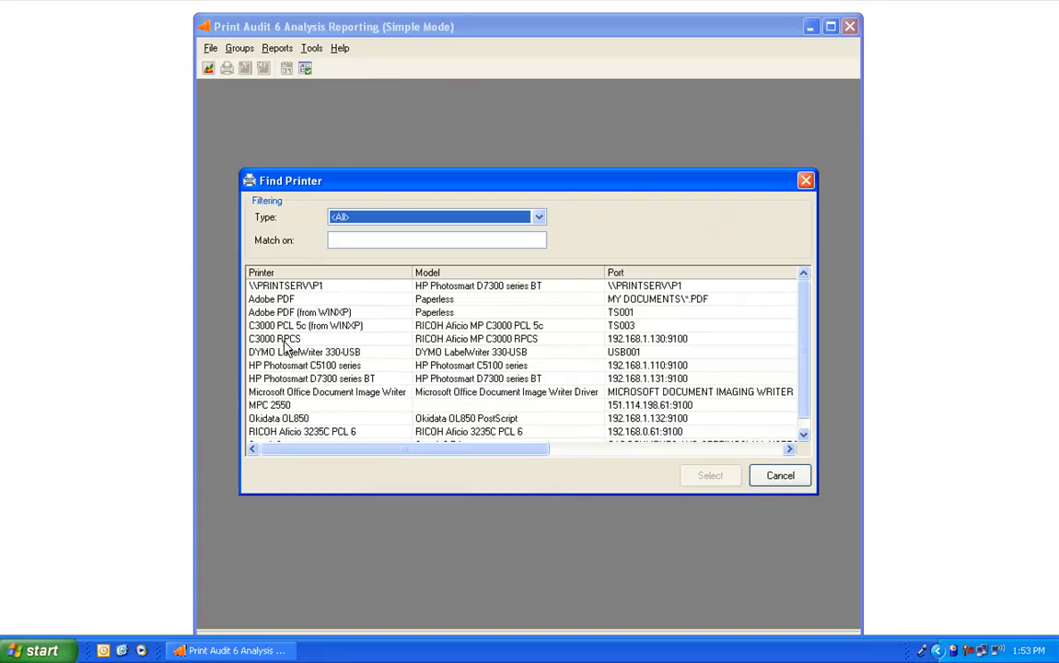
Select the C3000, Document Image Writer and RICOH Aficio 3235C printers into the group.
click(305, 325)
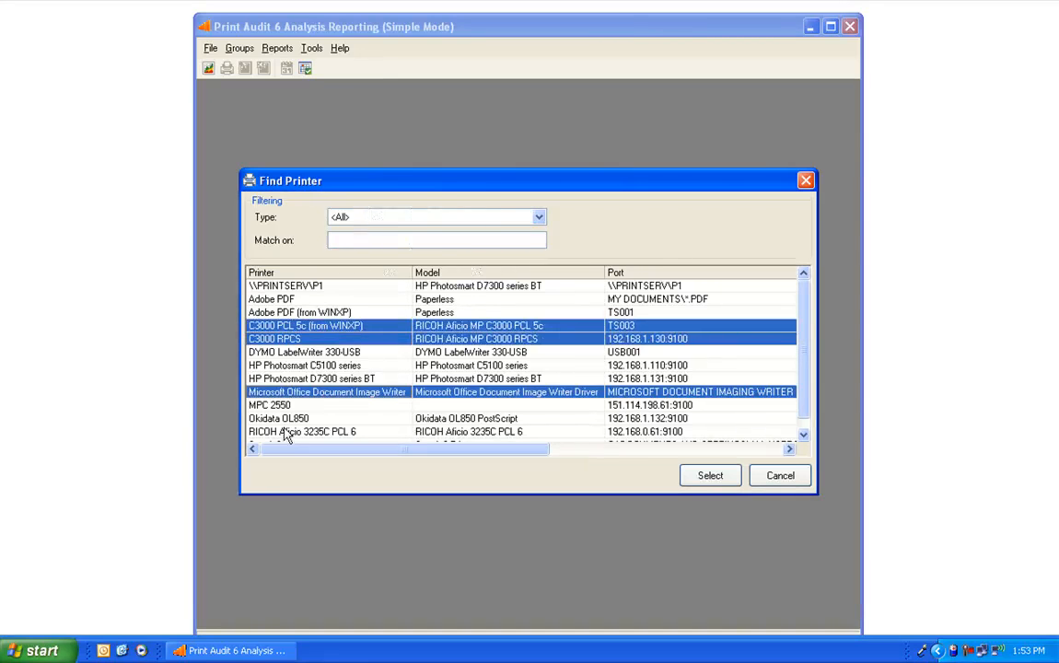
click(302, 431)
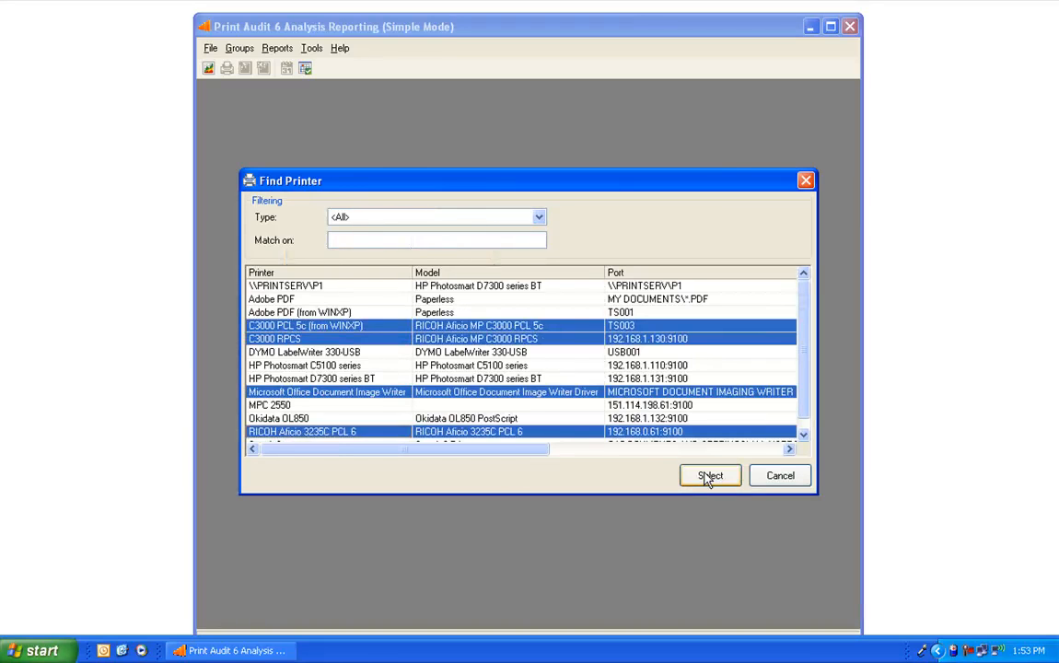
click(710, 475)
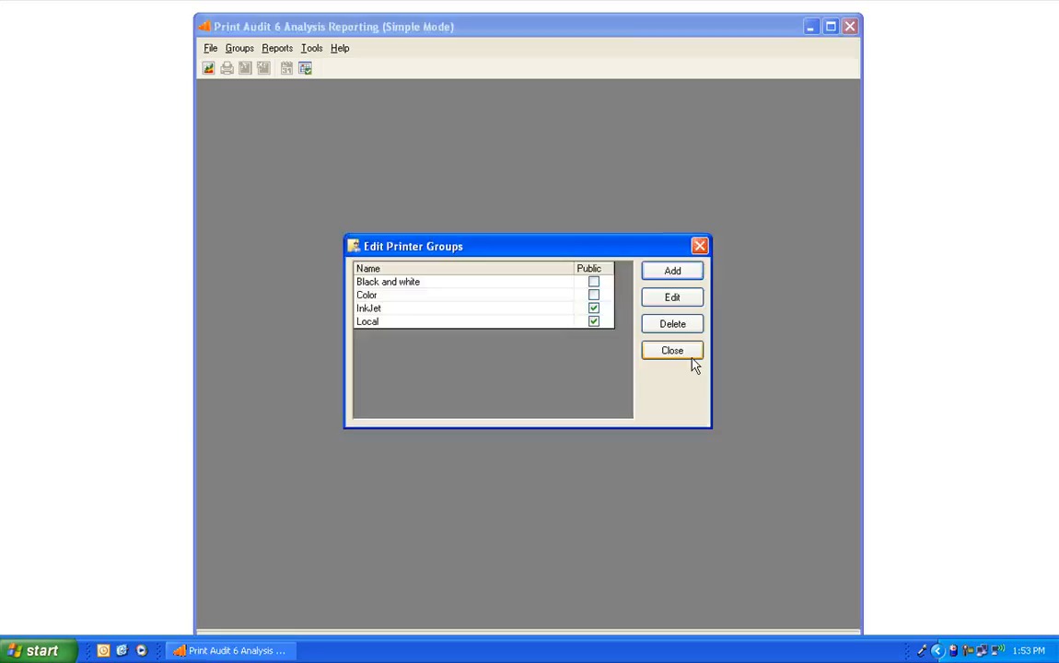
Close the printer groups editor and build a new single report in the Create a Report Wizard.
click(672, 350)
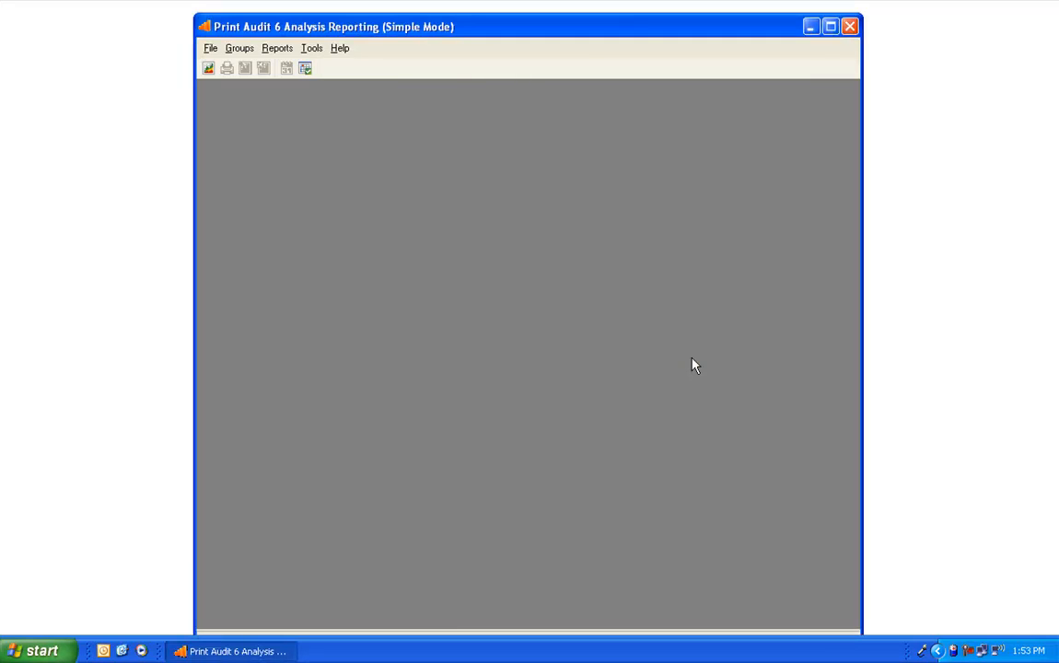
click(277, 48)
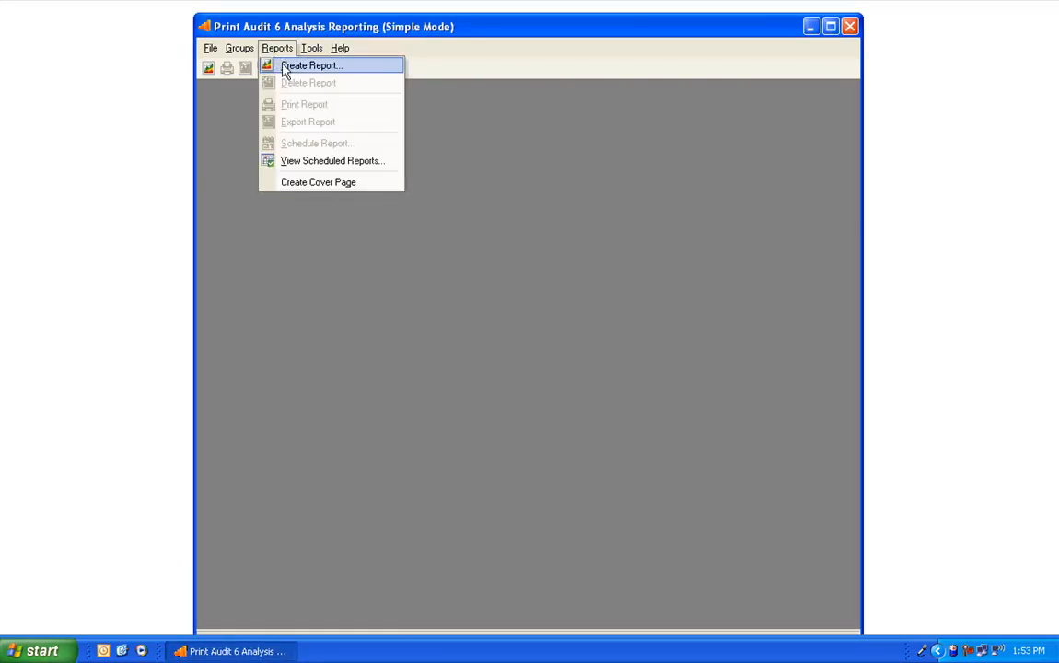
click(311, 65)
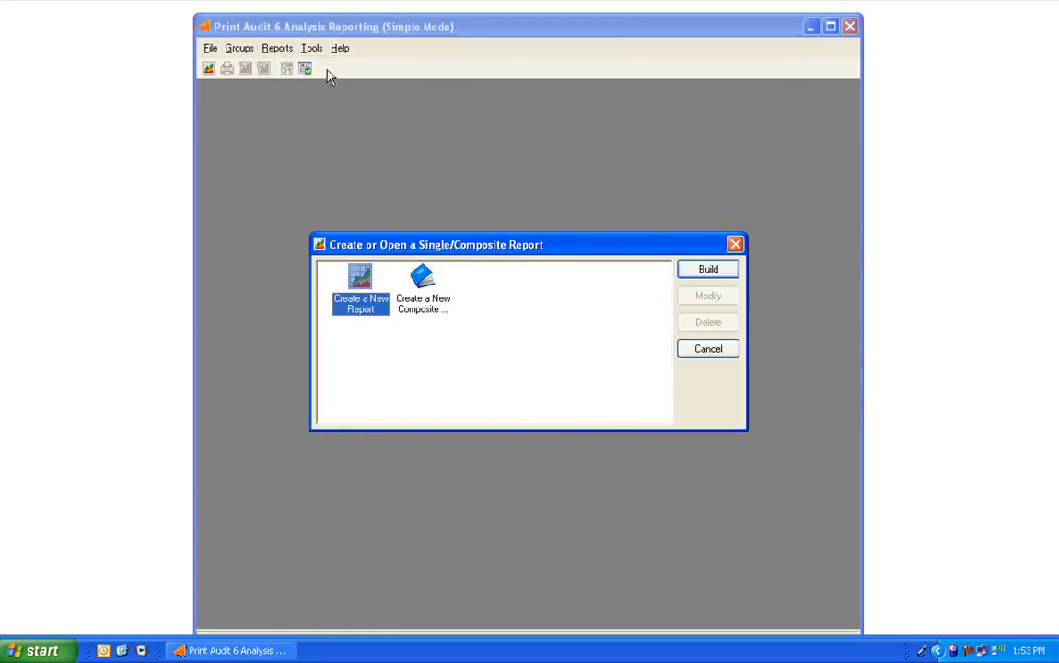
mouse_move(543, 298)
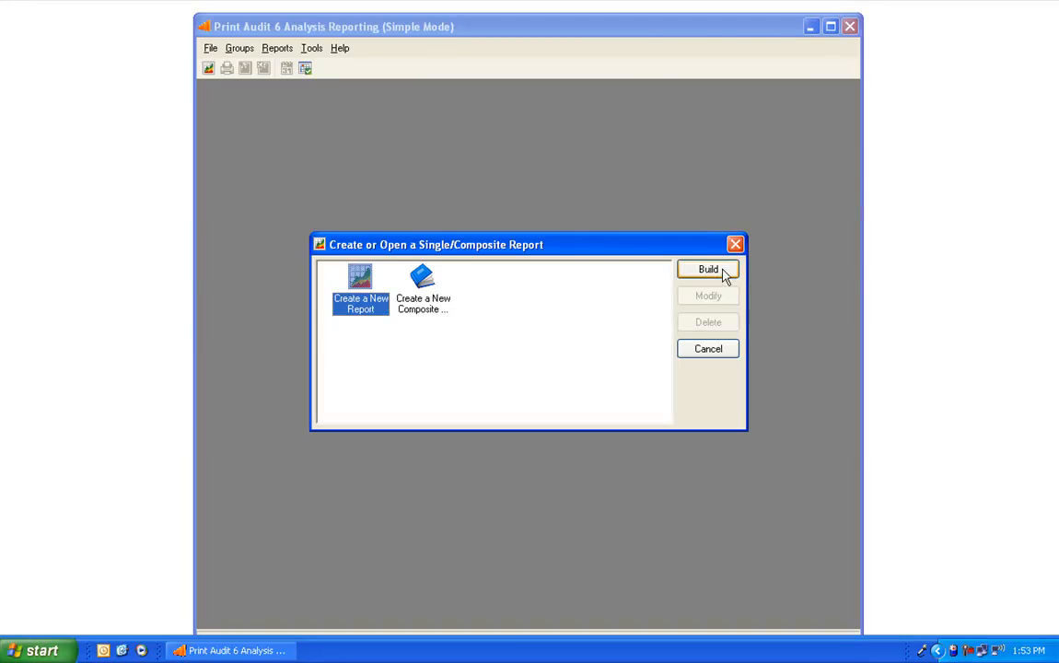
click(708, 267)
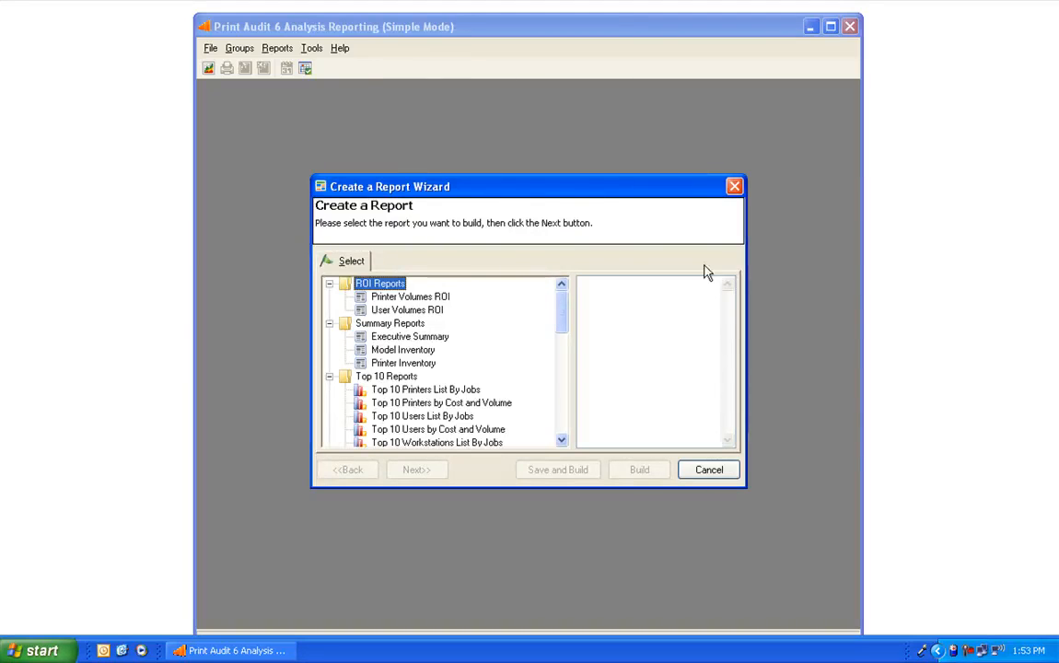
Browse the Top Users reports, choose Printer Volumes under Volume Reports and continue to Groups.
click(403, 349)
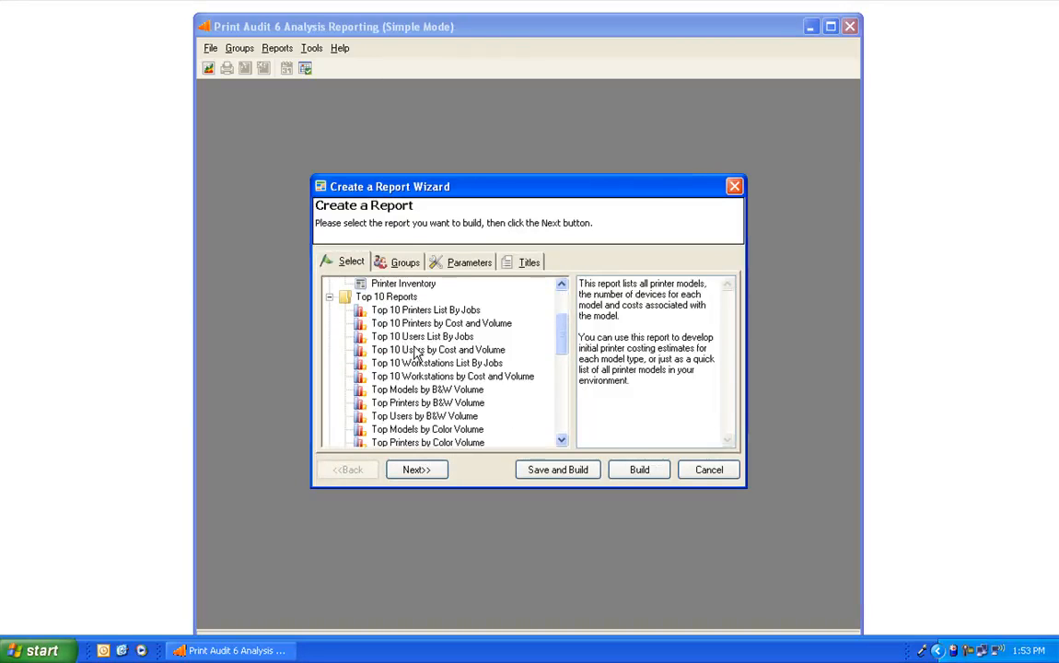
click(422, 336)
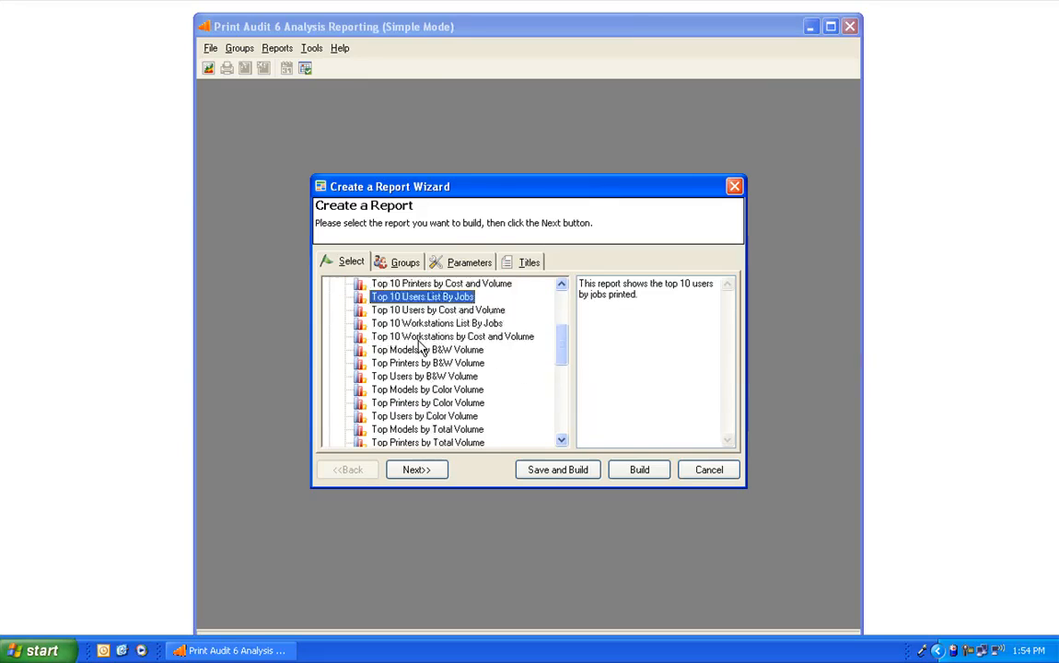
click(424, 336)
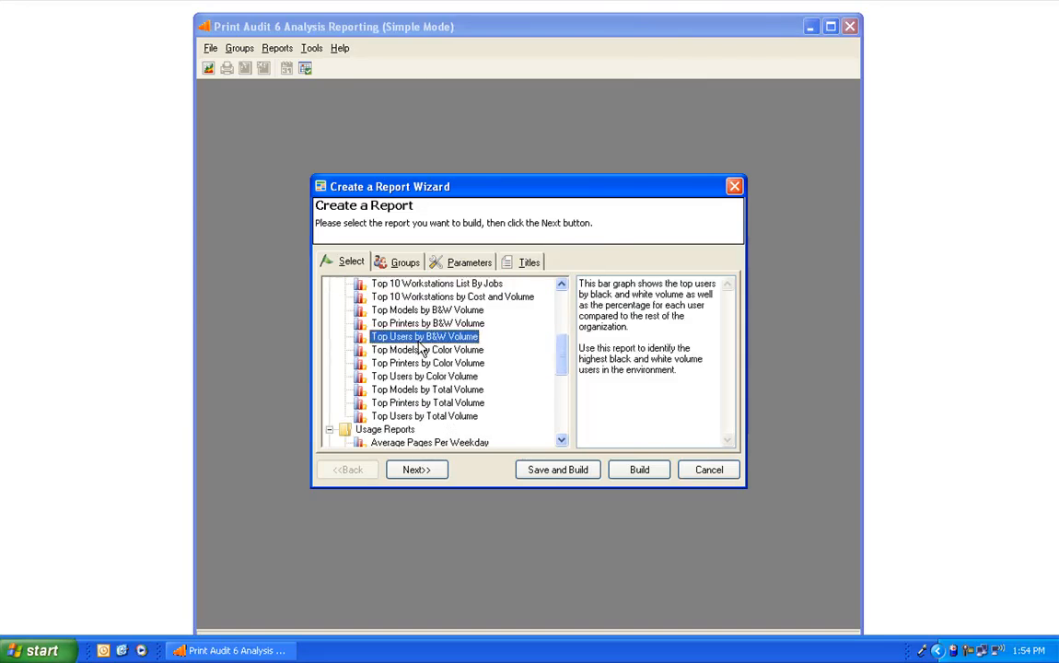
scroll(down, 3)
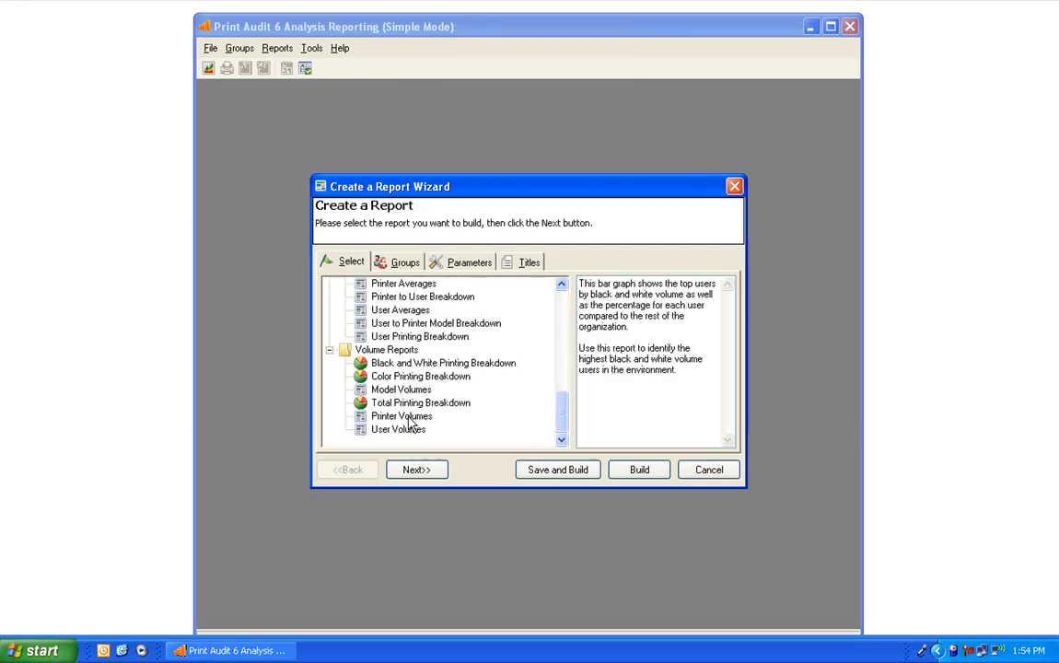
click(400, 415)
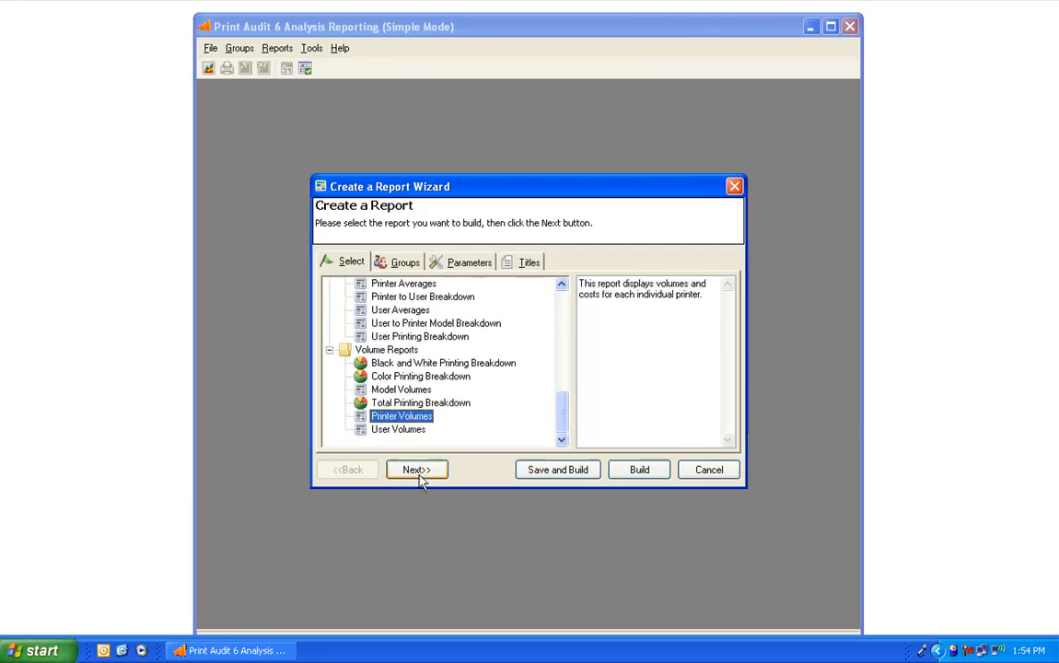
click(416, 469)
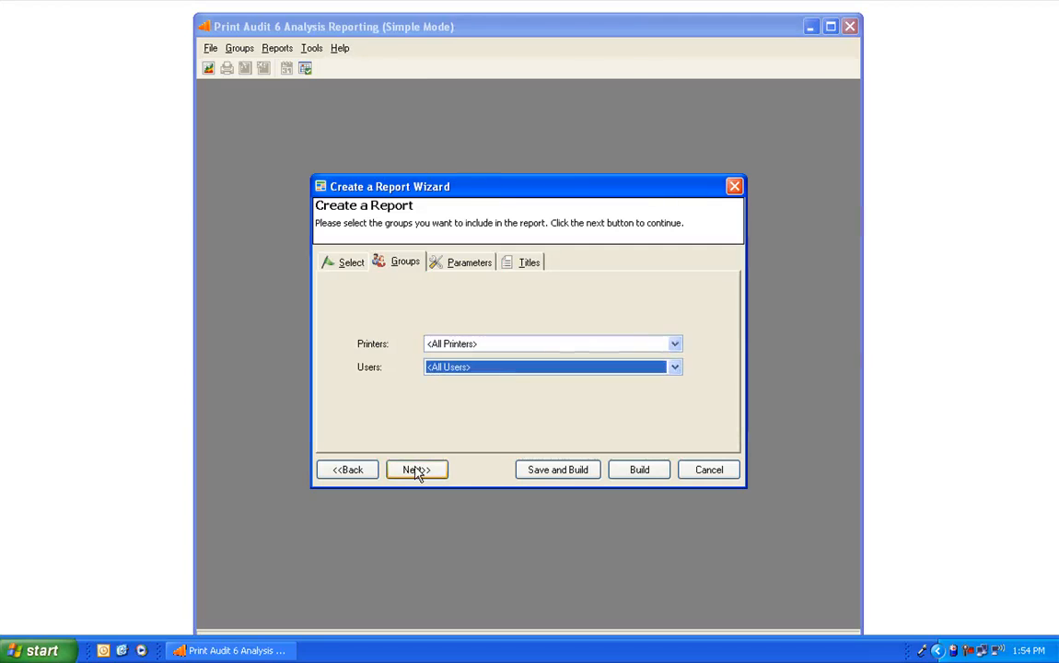
Set report sorting to Total Pages ascending with the date range kept at All.
click(416, 470)
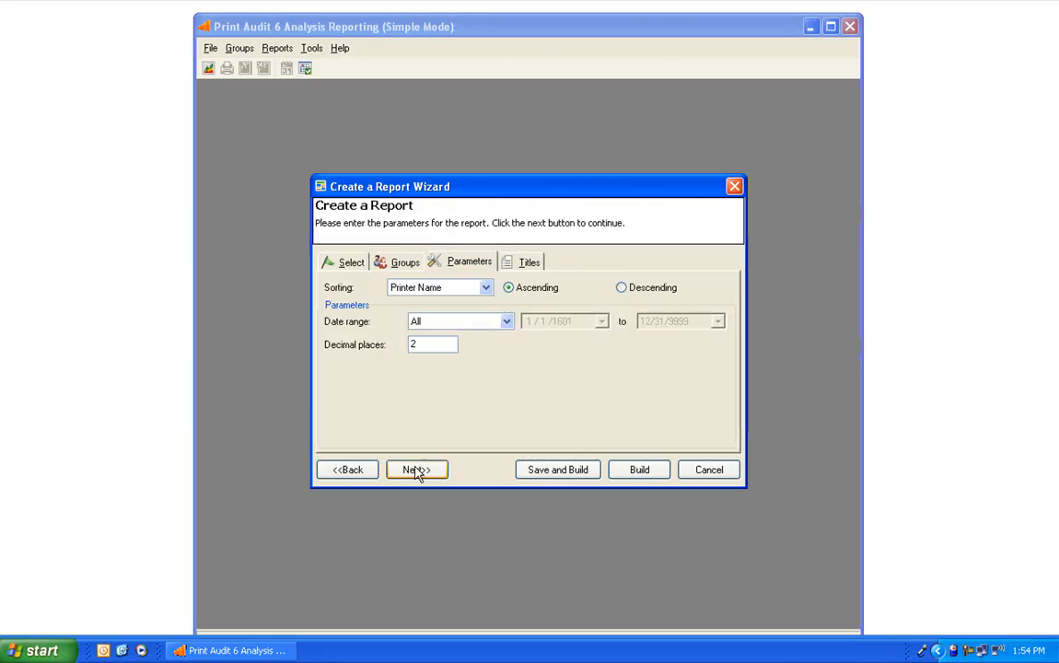
mouse_move(465, 299)
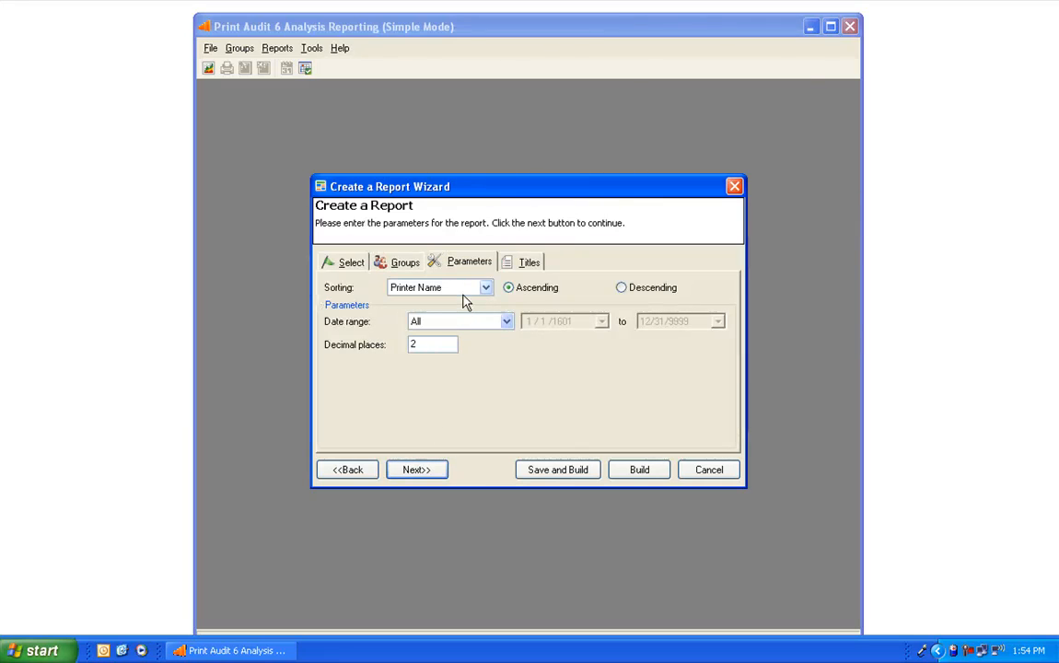
click(485, 288)
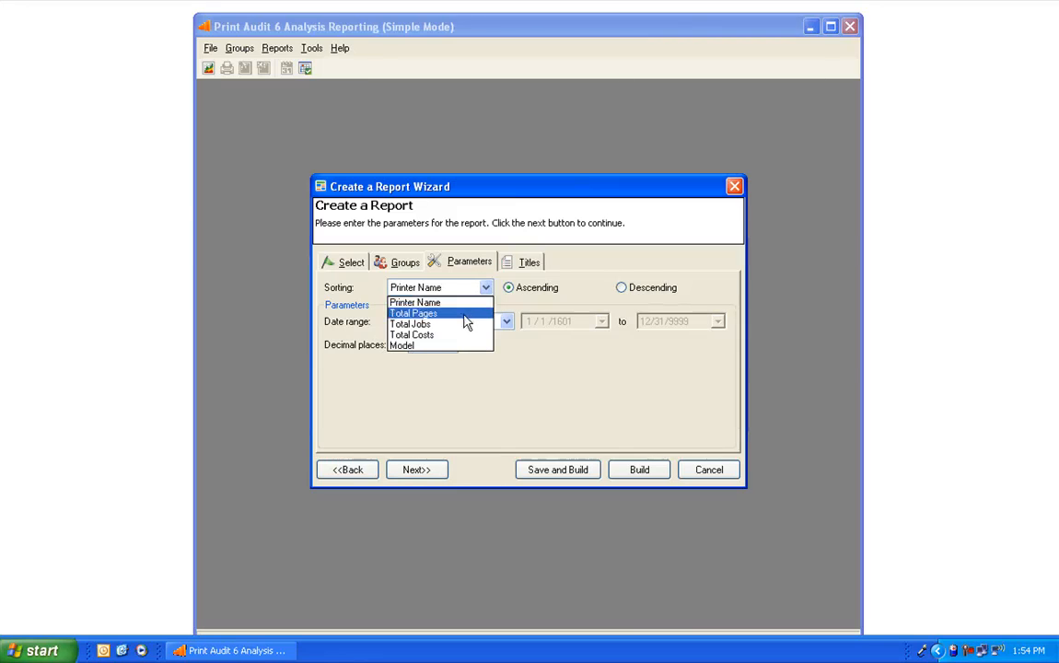
click(413, 313)
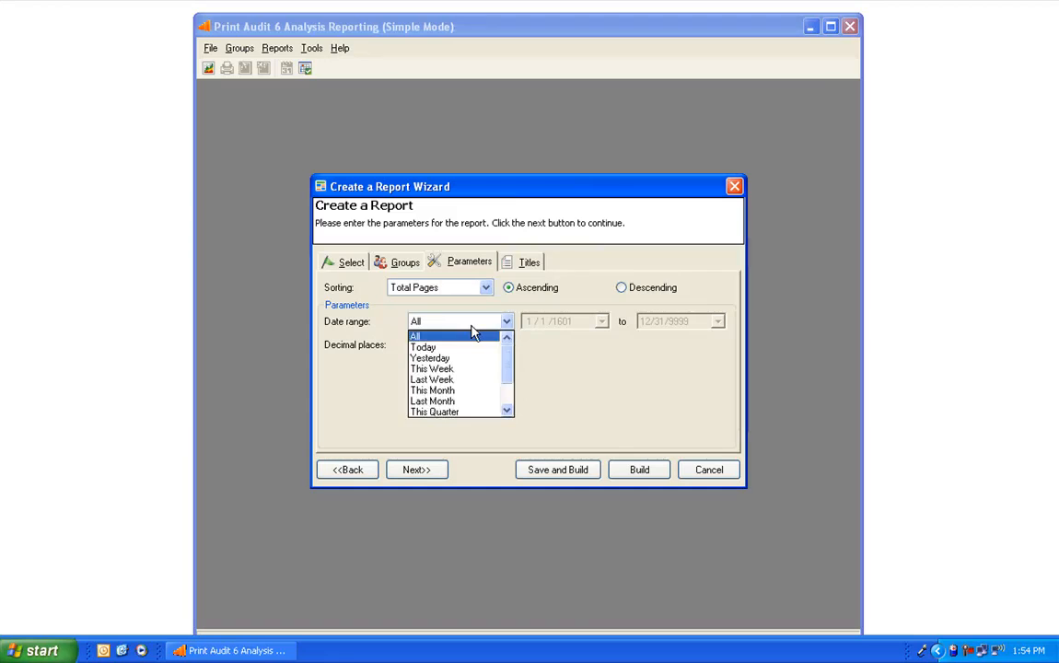
click(415, 320)
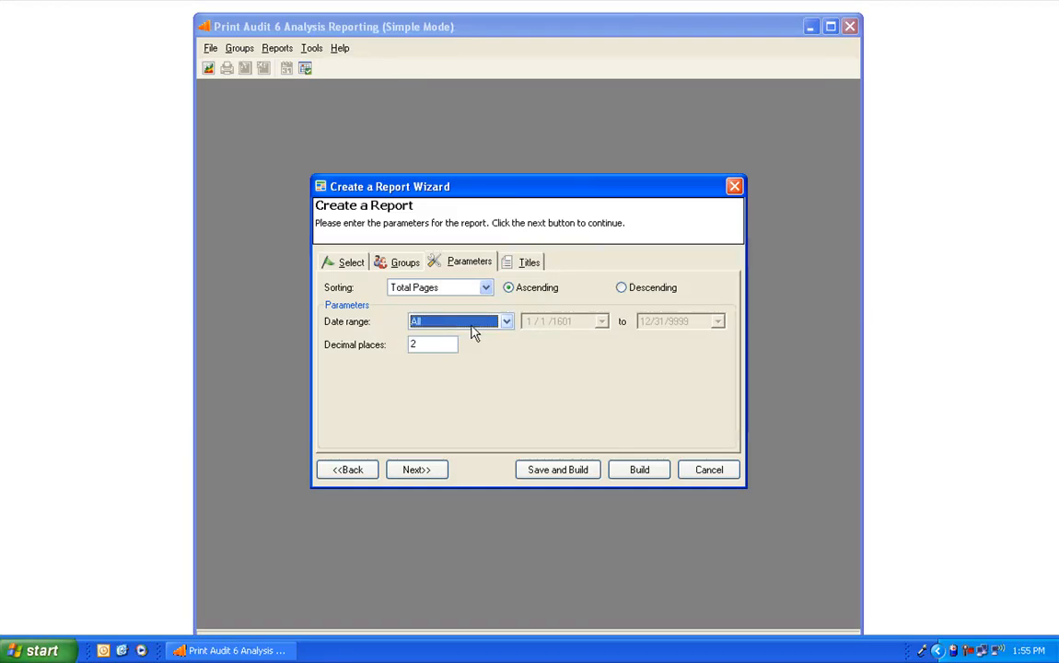
mouse_move(440, 368)
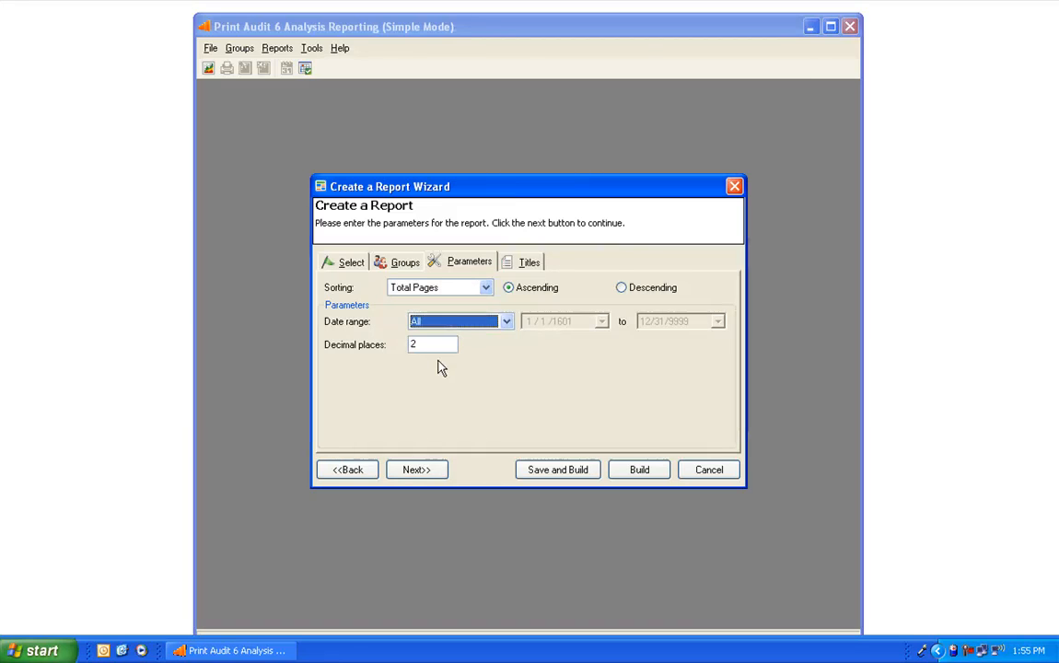
mouse_move(437, 371)
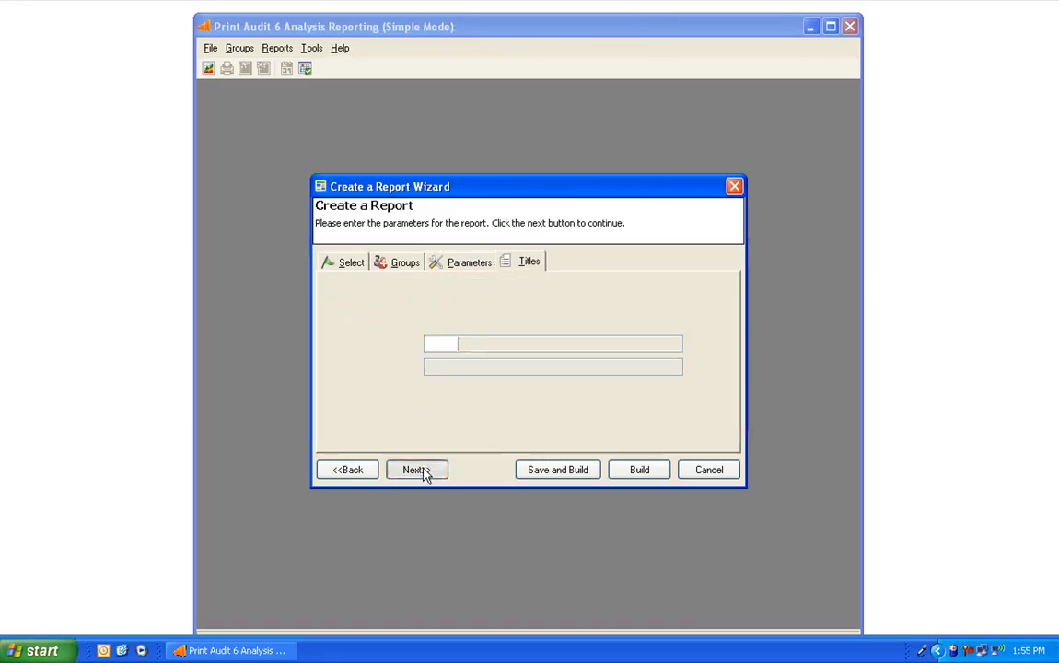
Build the report with title Printer Volumes and a blank sub-title.
click(416, 470)
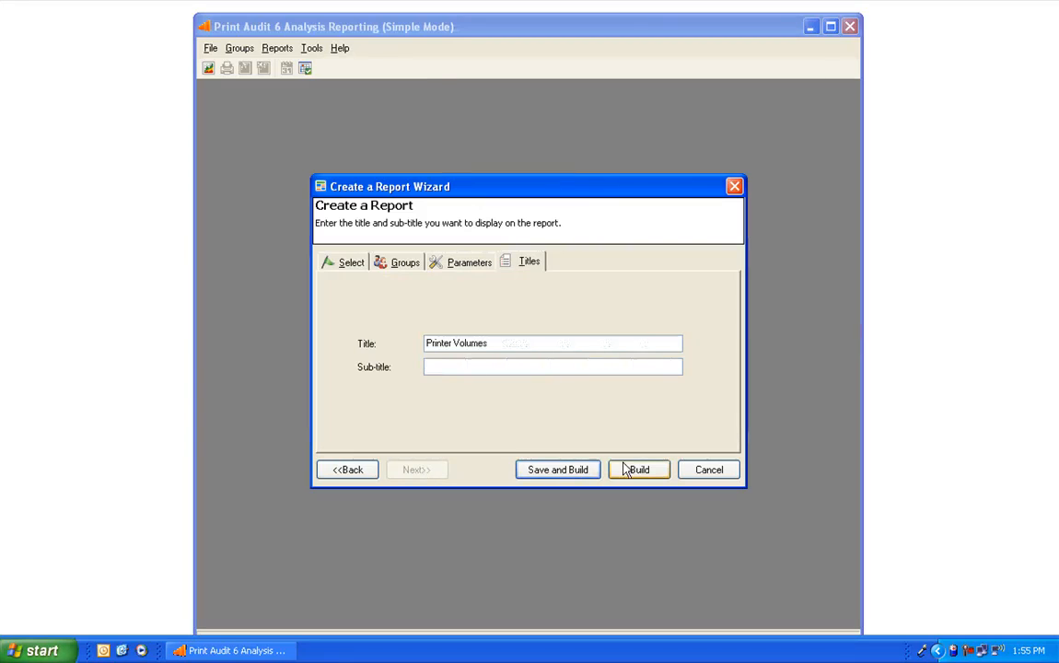
click(638, 470)
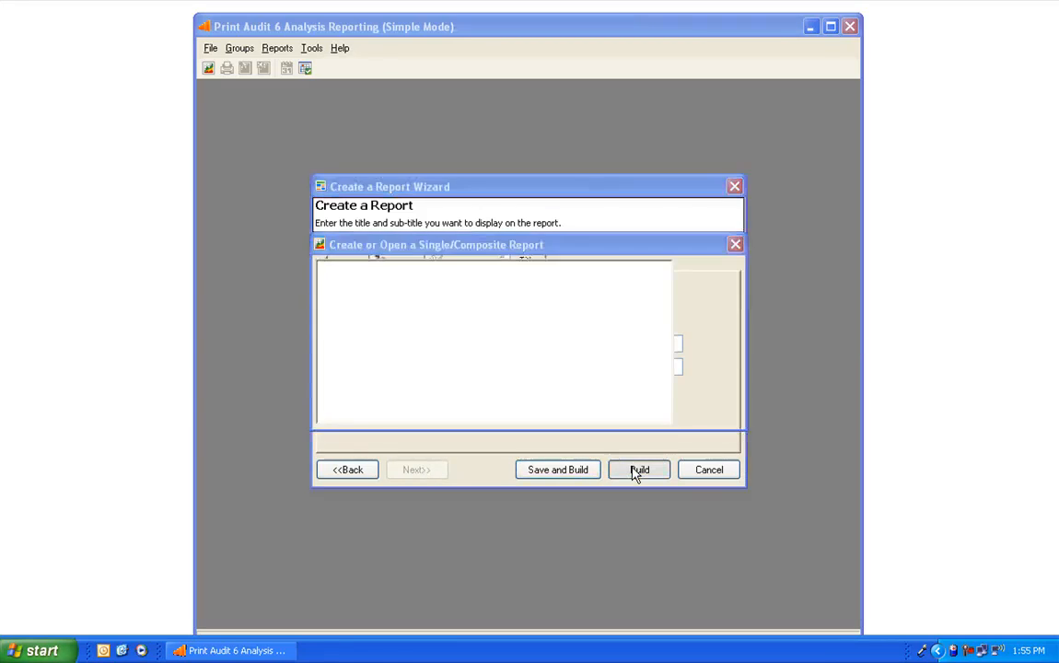
Let the build finish and view page 1 of 2 of the Printer Volumes report.
click(639, 470)
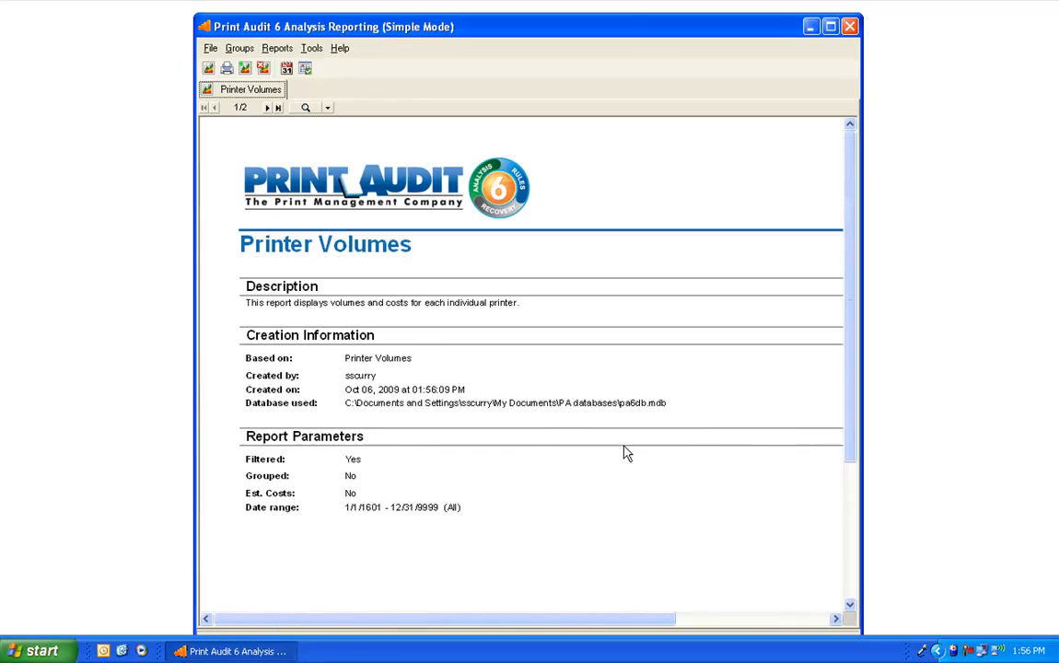
mouse_move(620, 452)
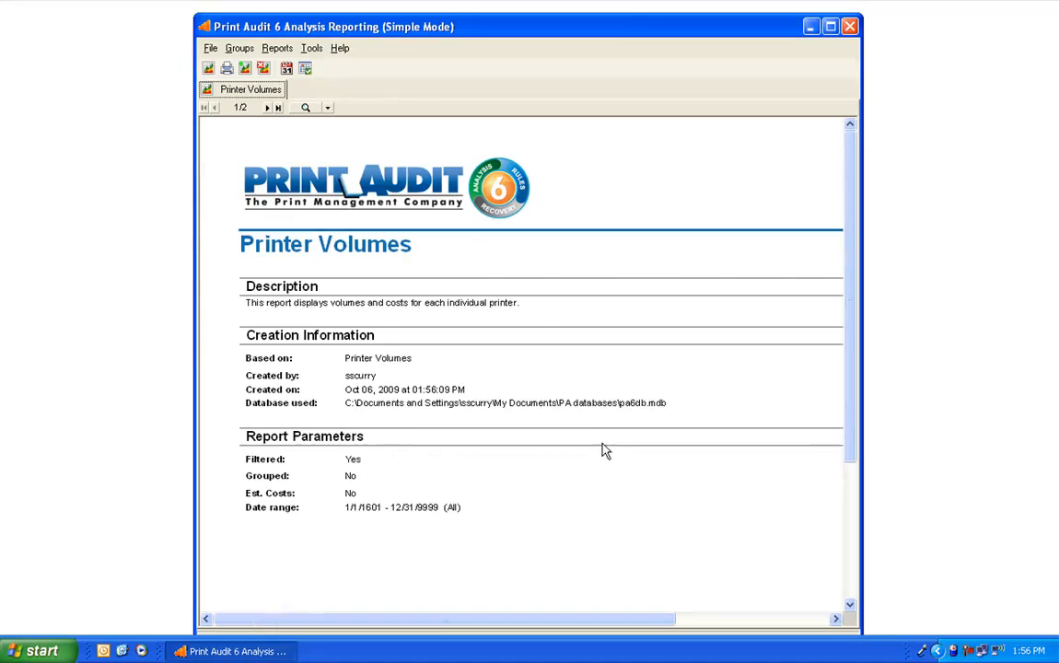
mouse_move(327, 96)
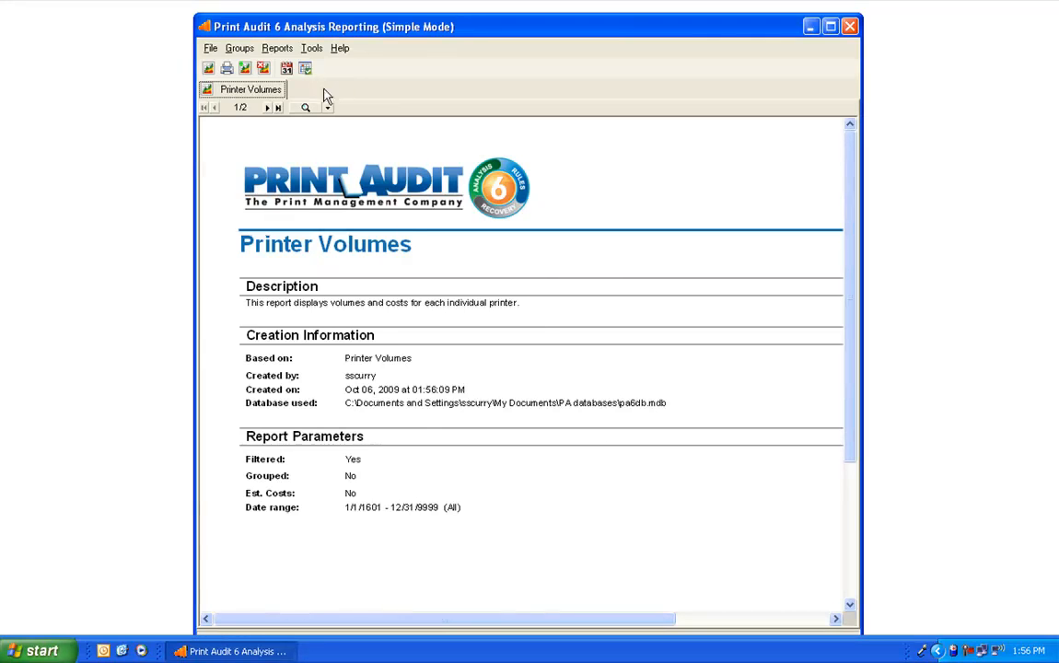
click(277, 48)
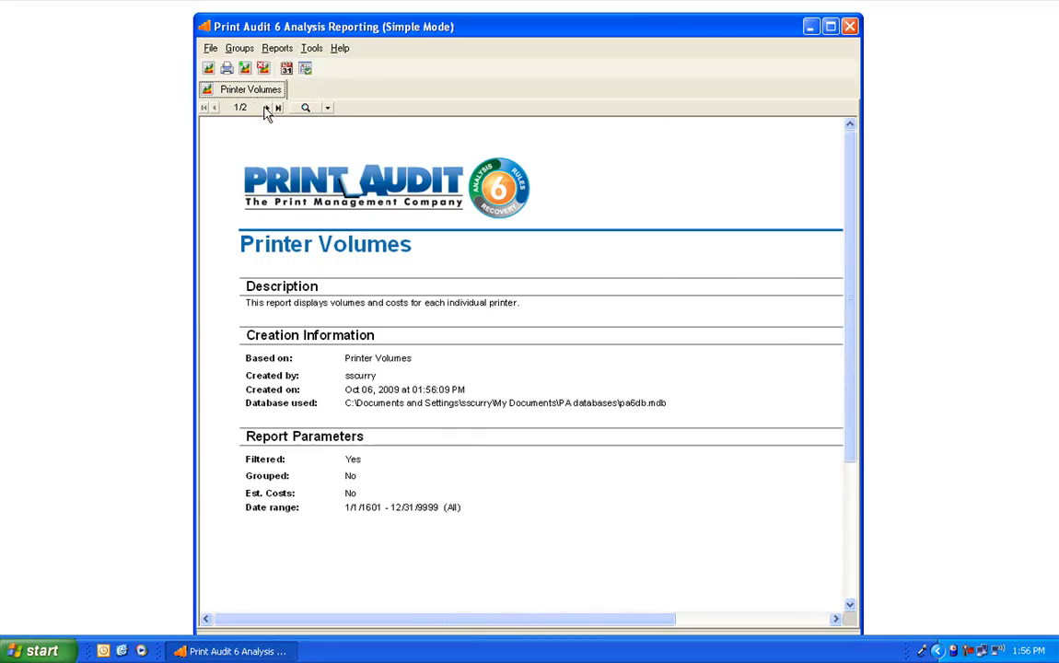
Go to page 2 showing the table of 9 printers and 124 total jobs.
click(267, 108)
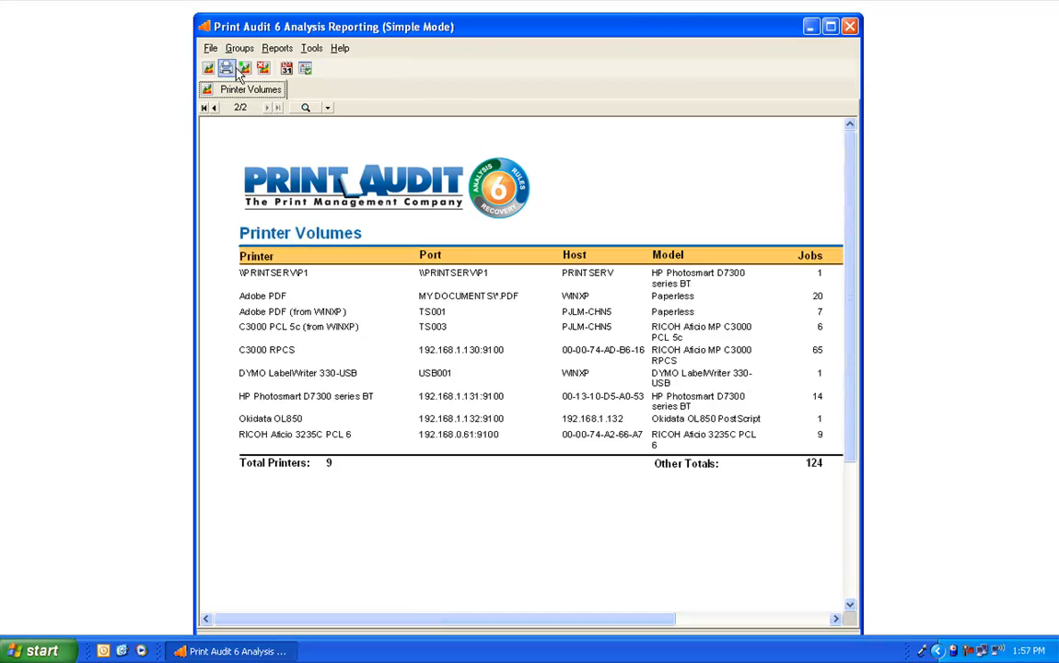
mouse_move(226, 68)
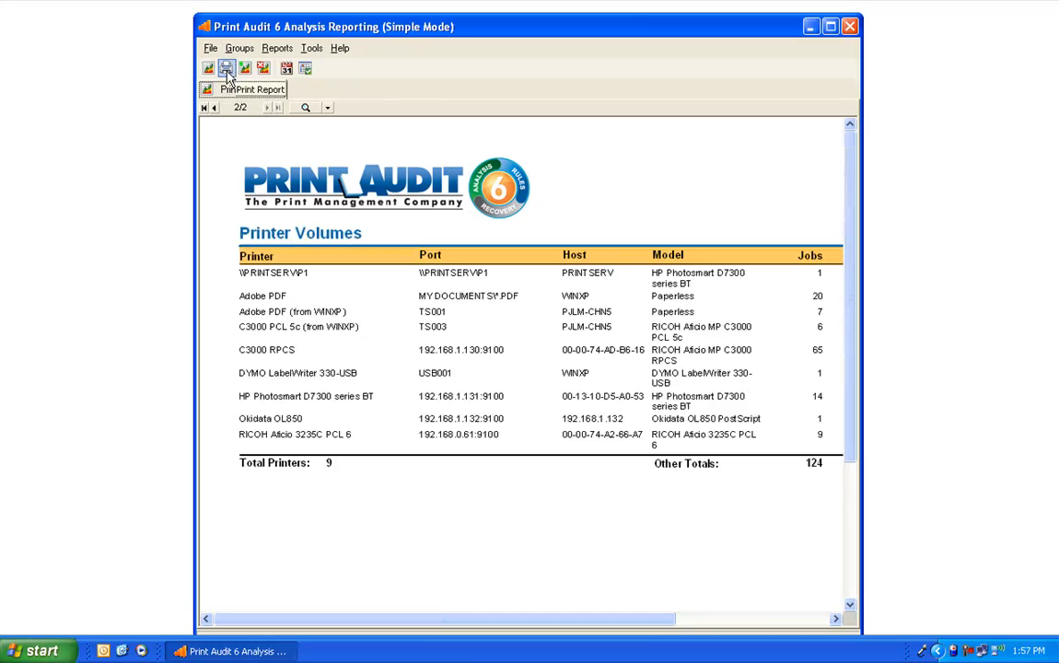
click(277, 48)
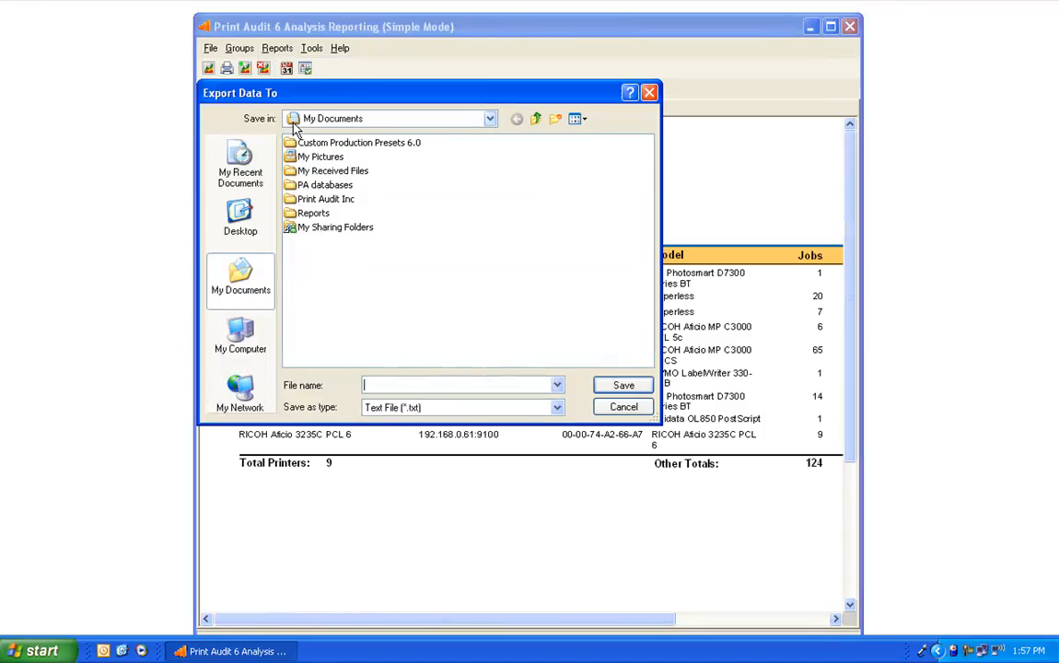
mouse_move(410, 348)
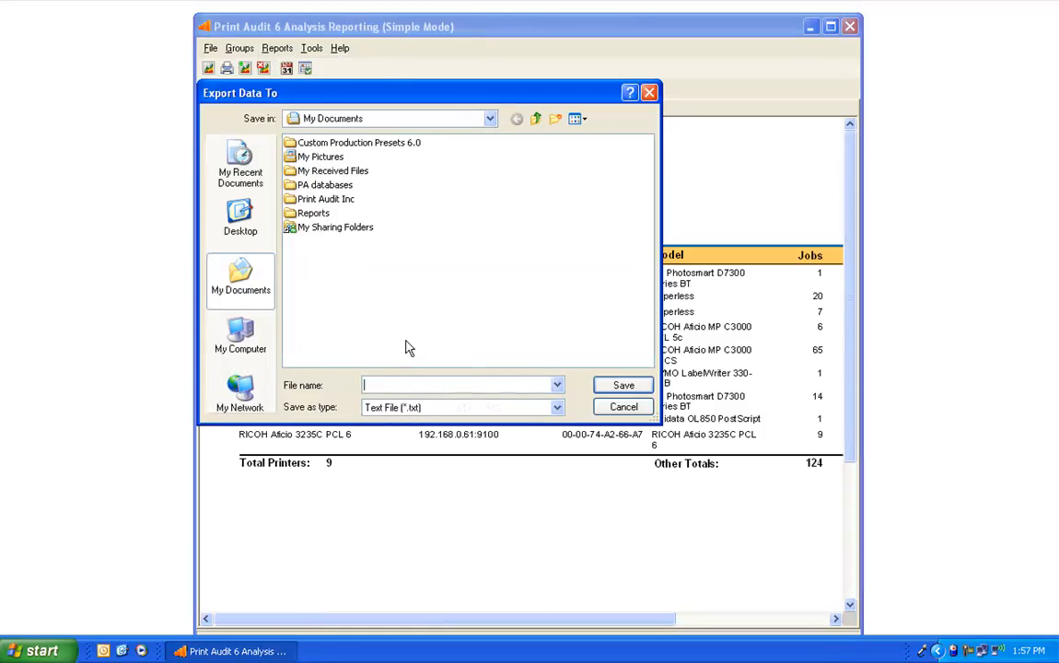
click(557, 407)
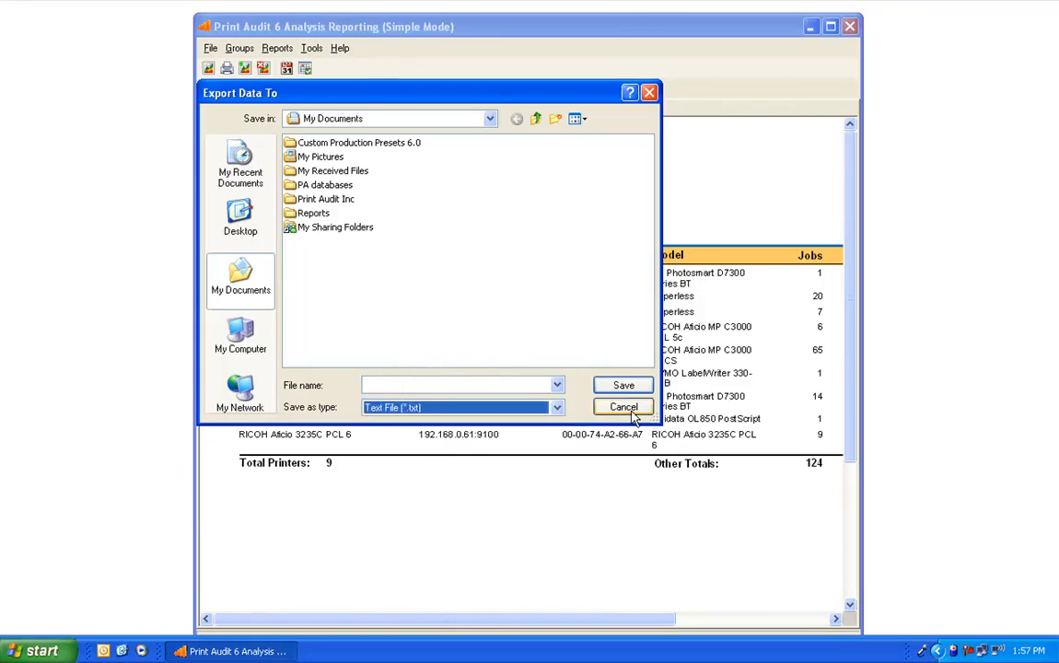
click(623, 407)
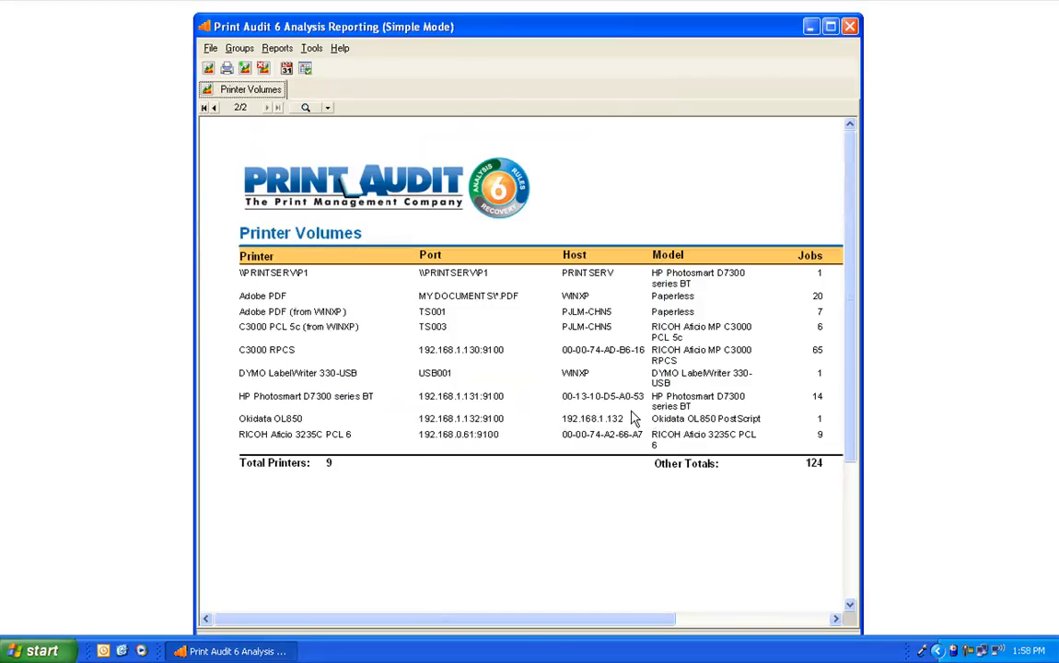